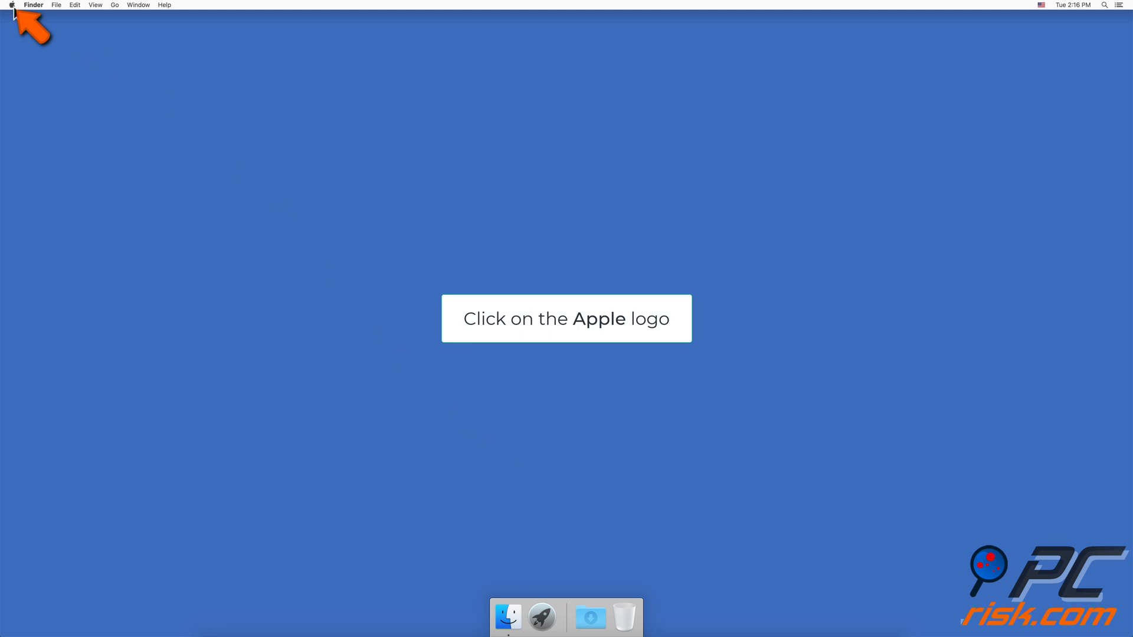
- Relaunch Finder from the Apple menu's Force Quit Applications dialog, confirming the warning
{"action": "left_click", "coordinate": [12, 5]}
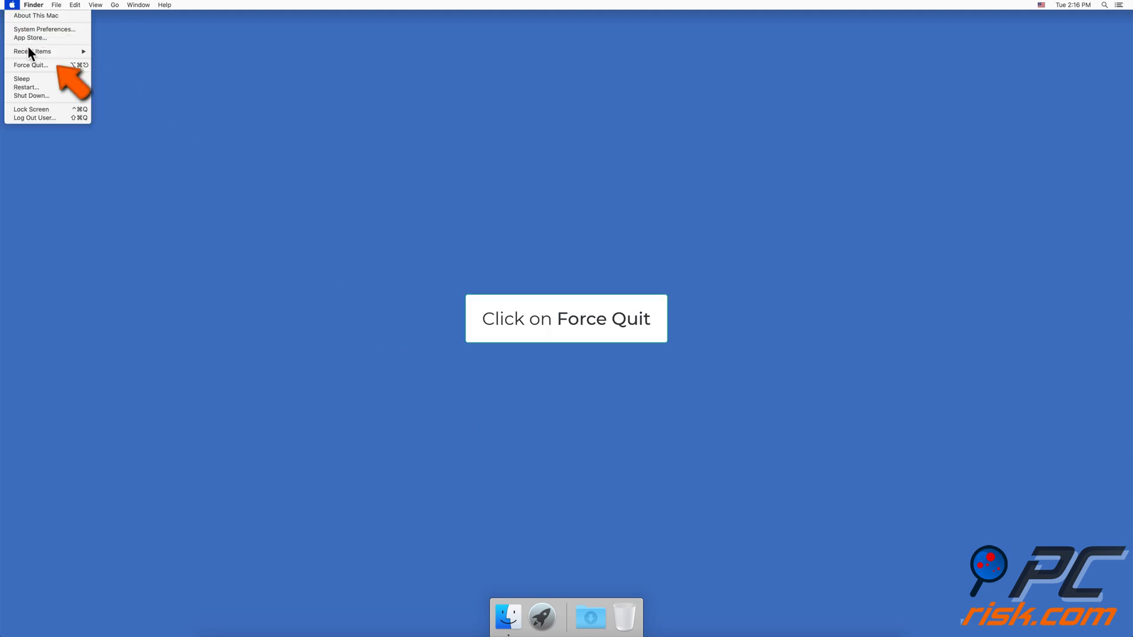
{"action": "left_click", "coordinate": [30, 65]}
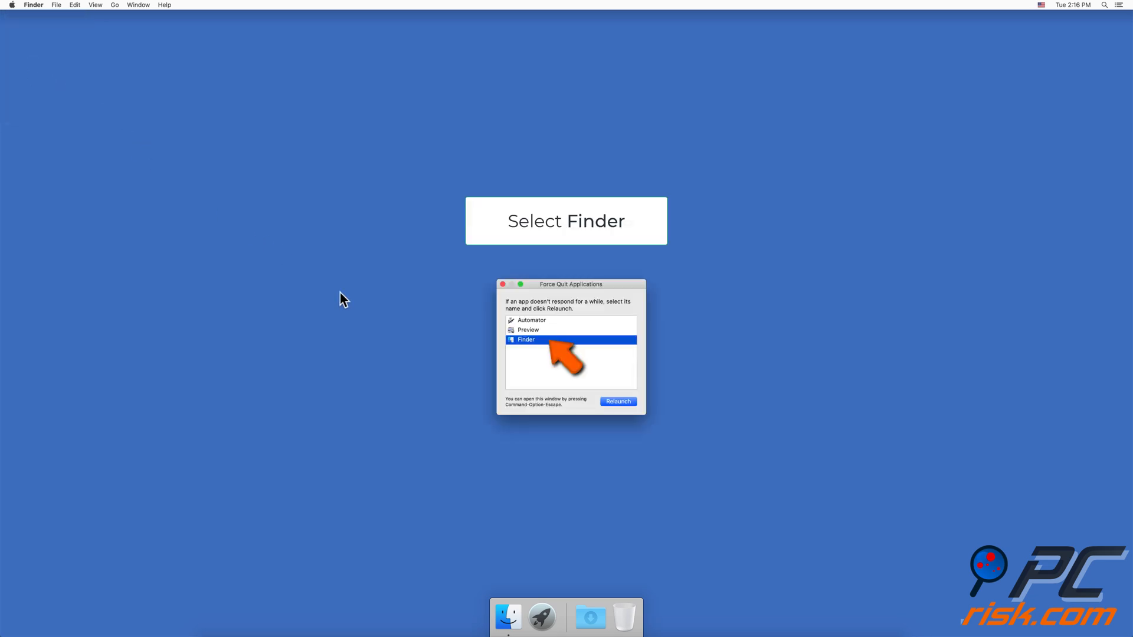
{"action": "left_click", "coordinate": [526, 340]}
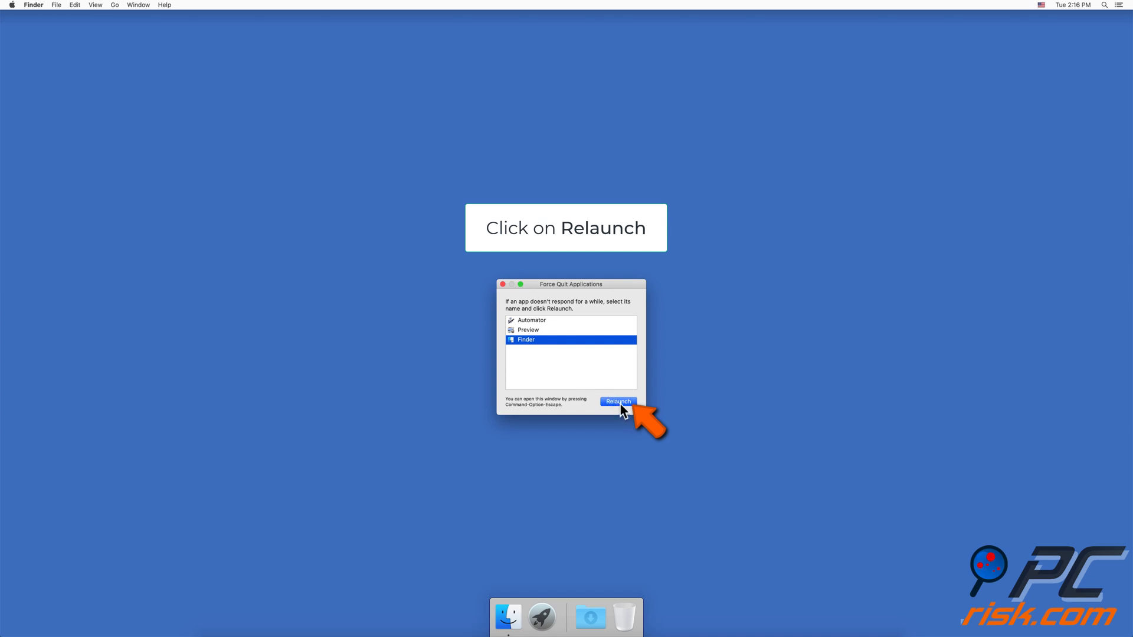
{"action": "left_click", "coordinate": [618, 401]}
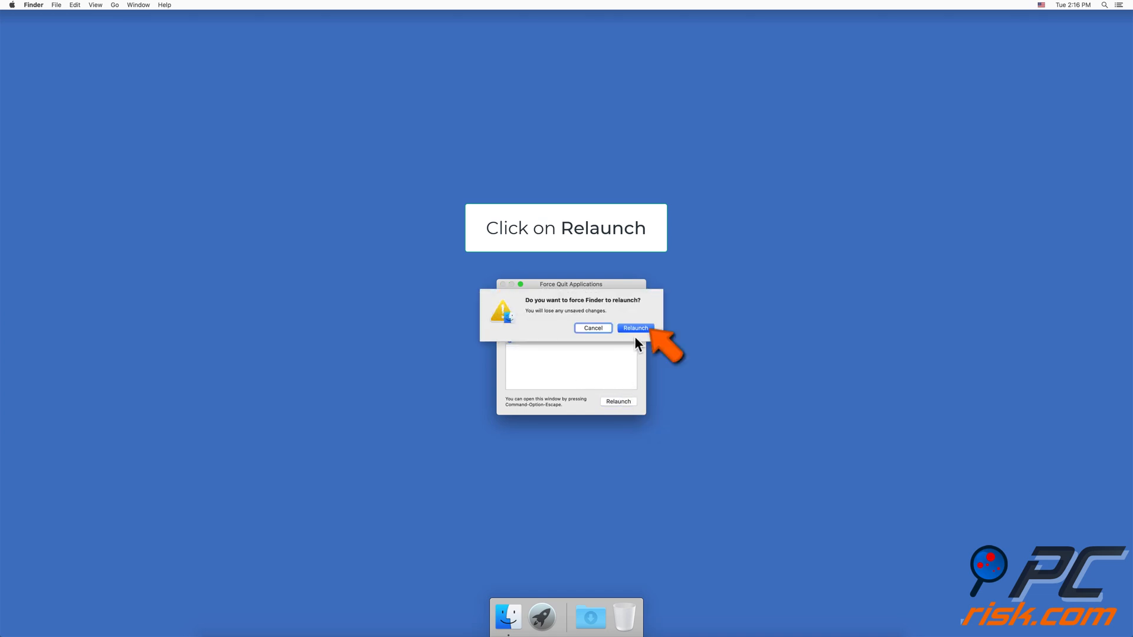
{"action": "left_click", "coordinate": [634, 328]}
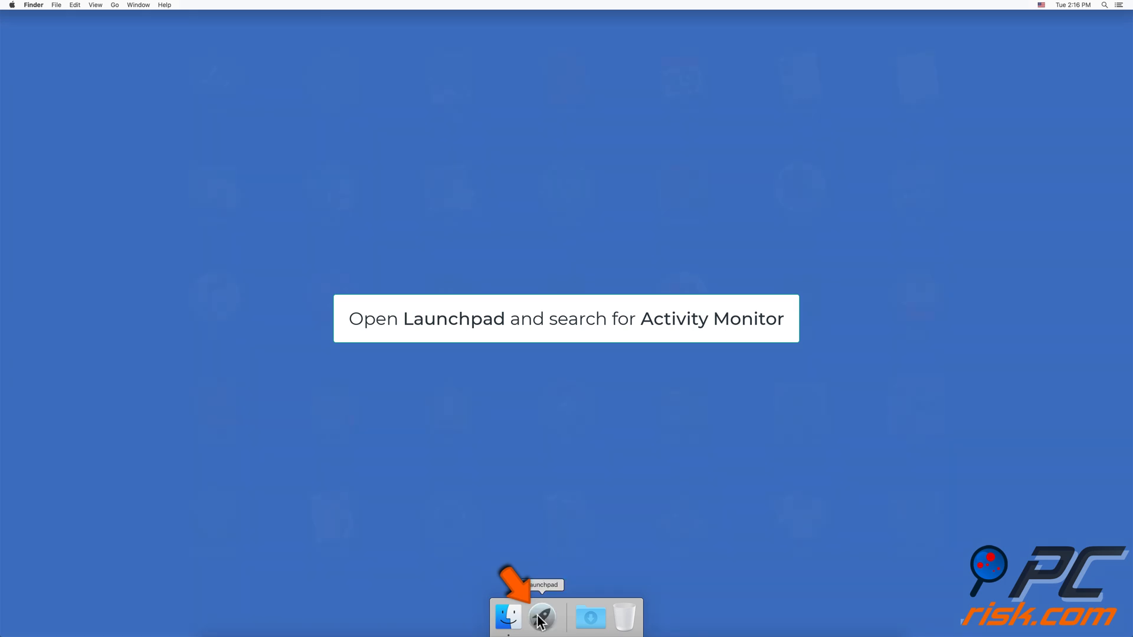
- Open Activity Monitor from Launchpad and force quit the Finder process
{"action": "left_click", "coordinate": [542, 617]}
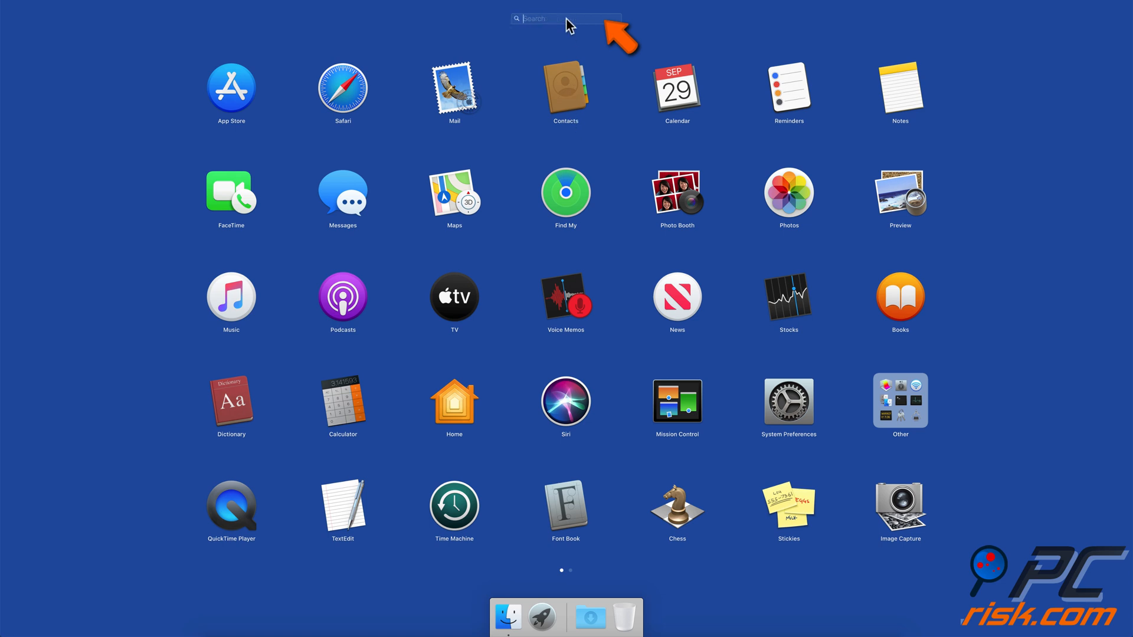
{"action": "type", "text": "act"}
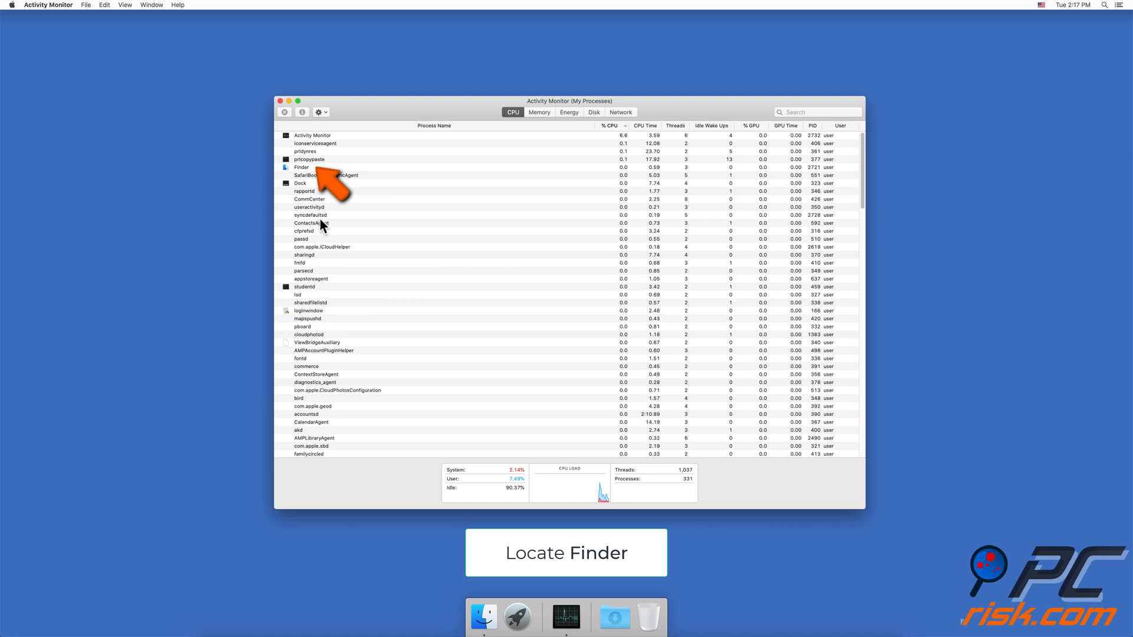
{"action": "left_click", "coordinate": [302, 167]}
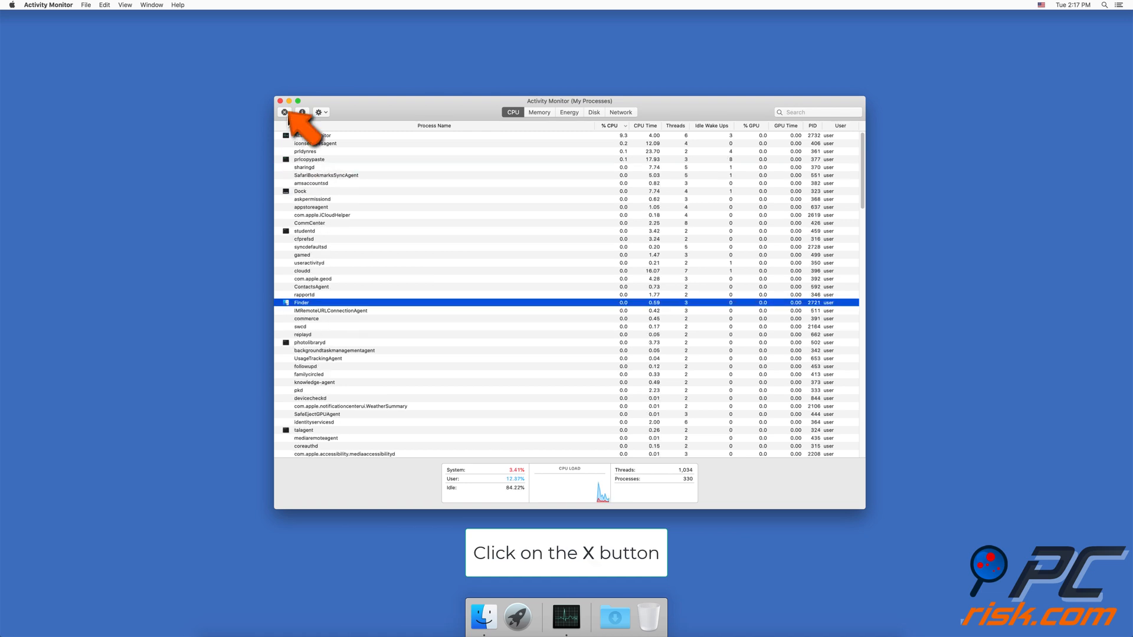
{"action": "left_click", "coordinate": [285, 112]}
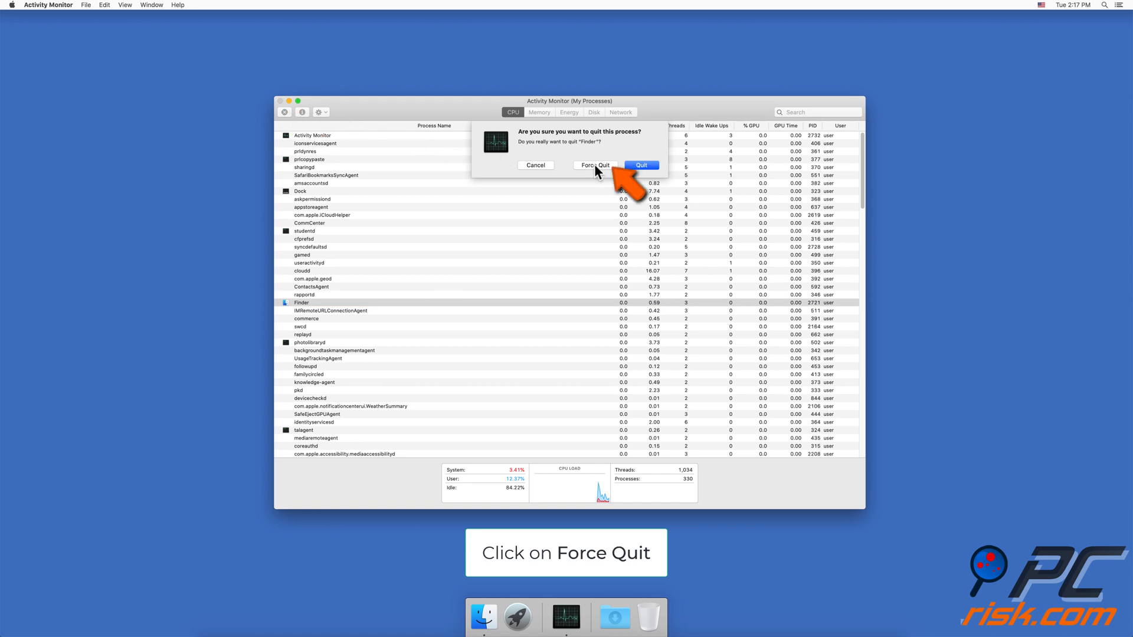
{"action": "left_click", "coordinate": [594, 164]}
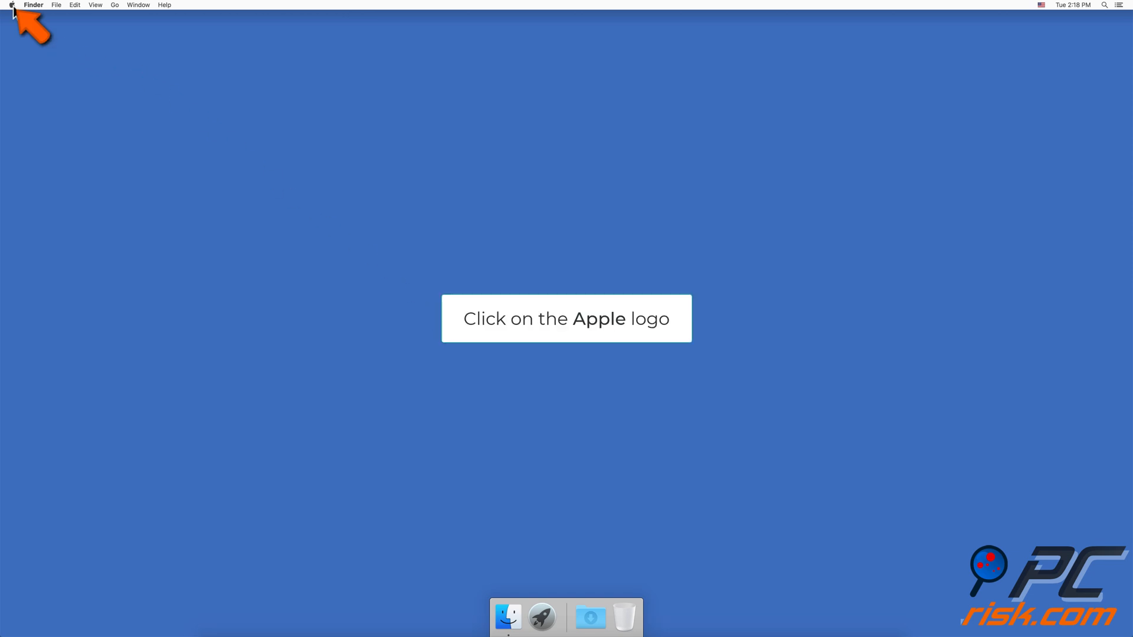
- Log out from the Apple menu, then log back in with the account password
{"action": "left_click", "coordinate": [11, 5]}
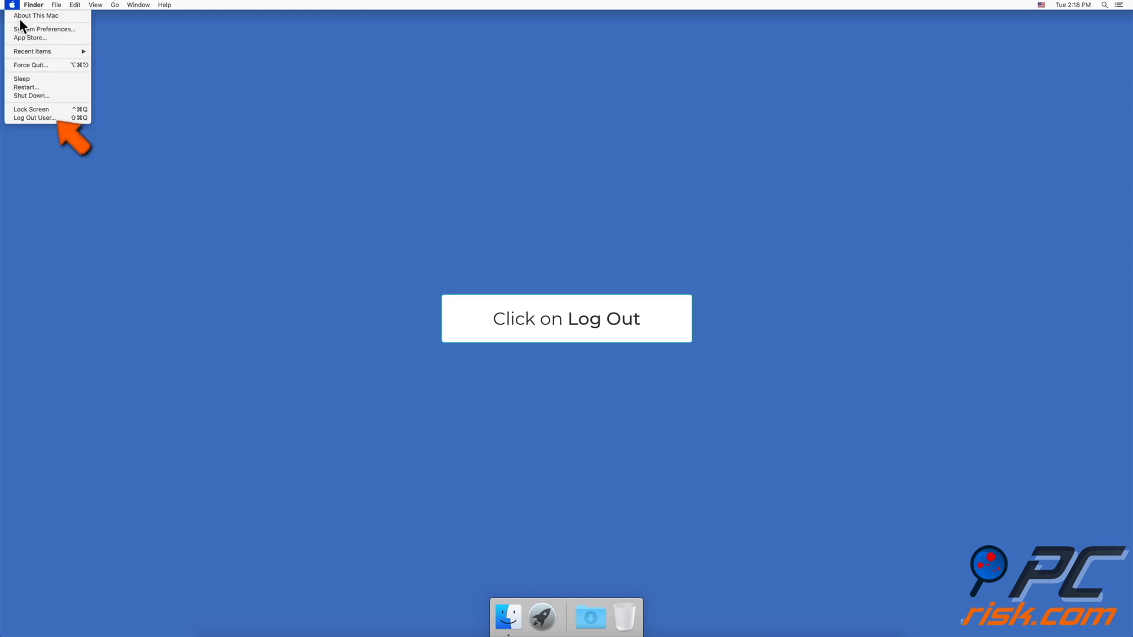
{"action": "mouse_move", "coordinate": [34, 118]}
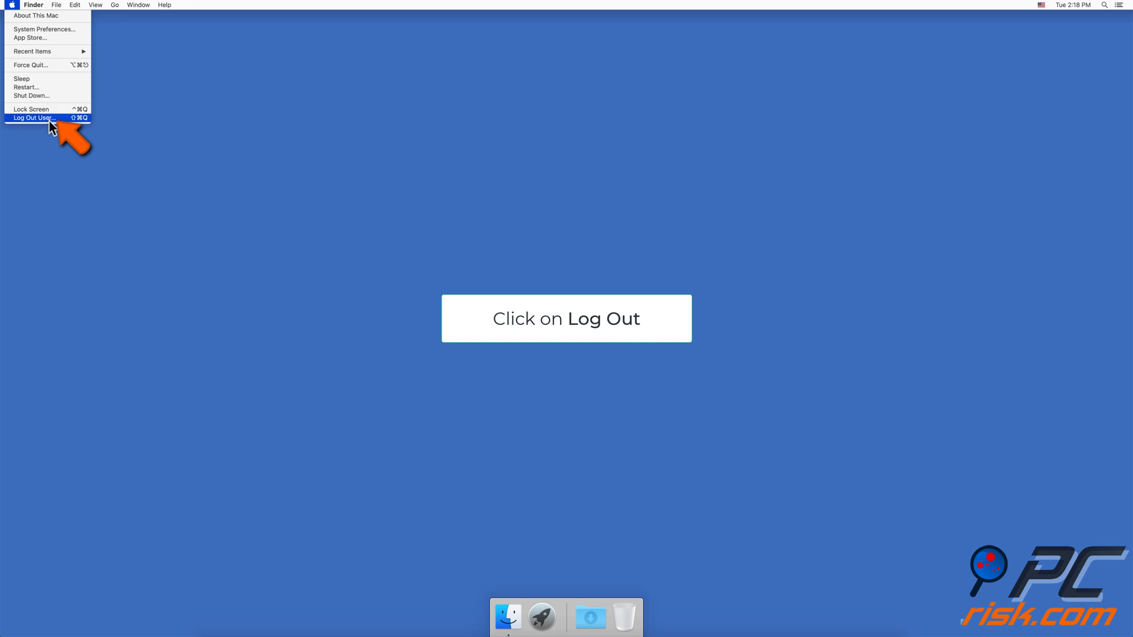
{"action": "left_click", "coordinate": [34, 118]}
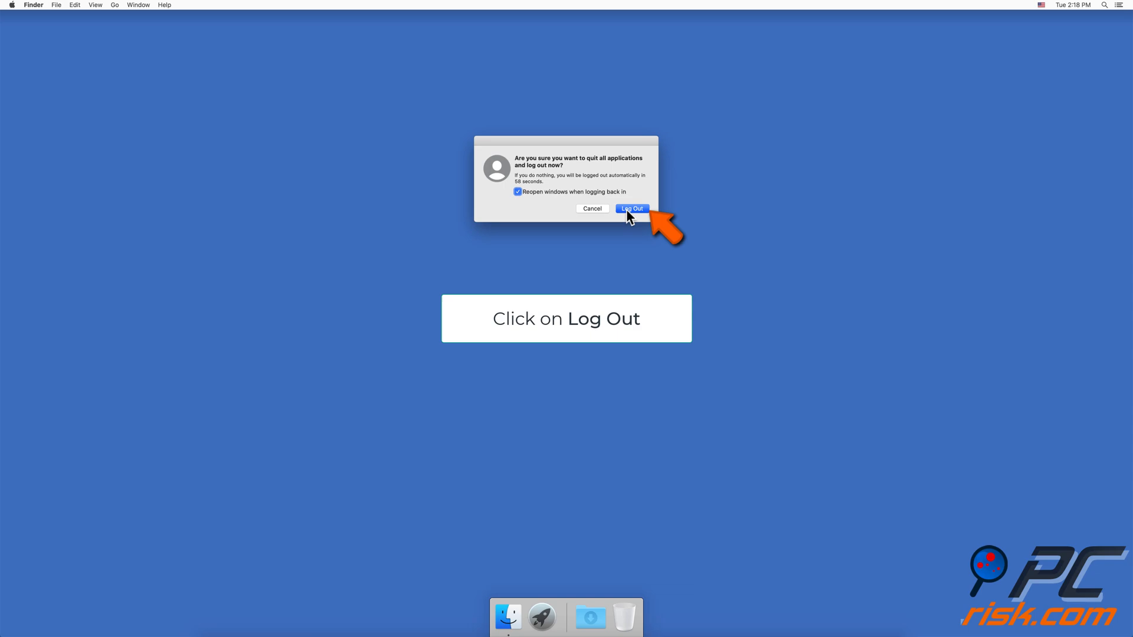
{"action": "left_click", "coordinate": [631, 209]}
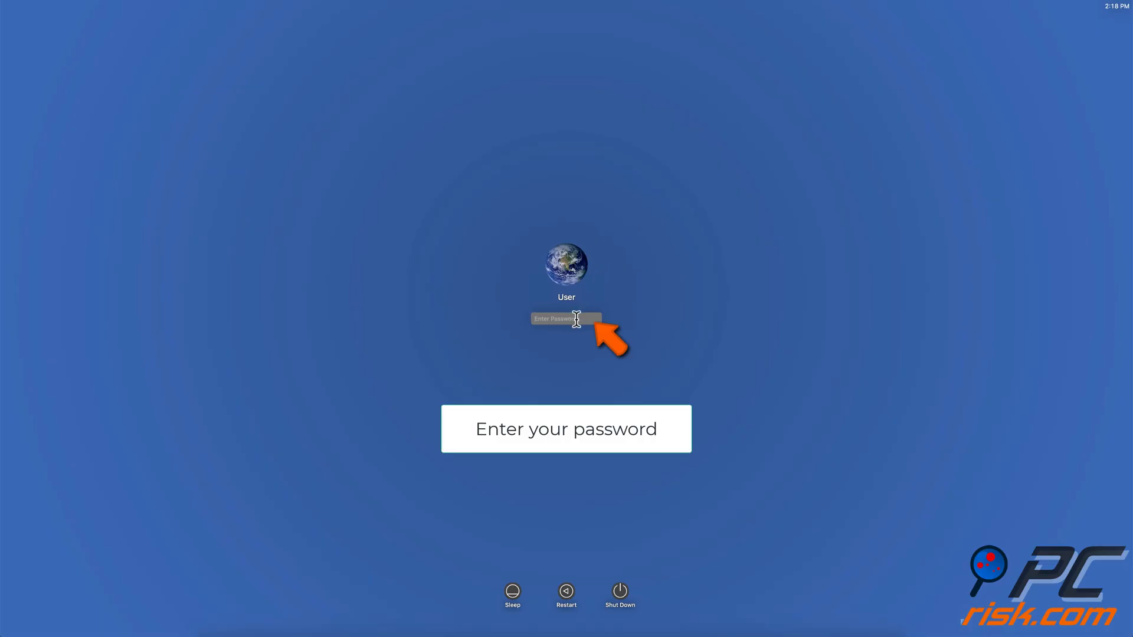
{"action": "type", "text": "password"}
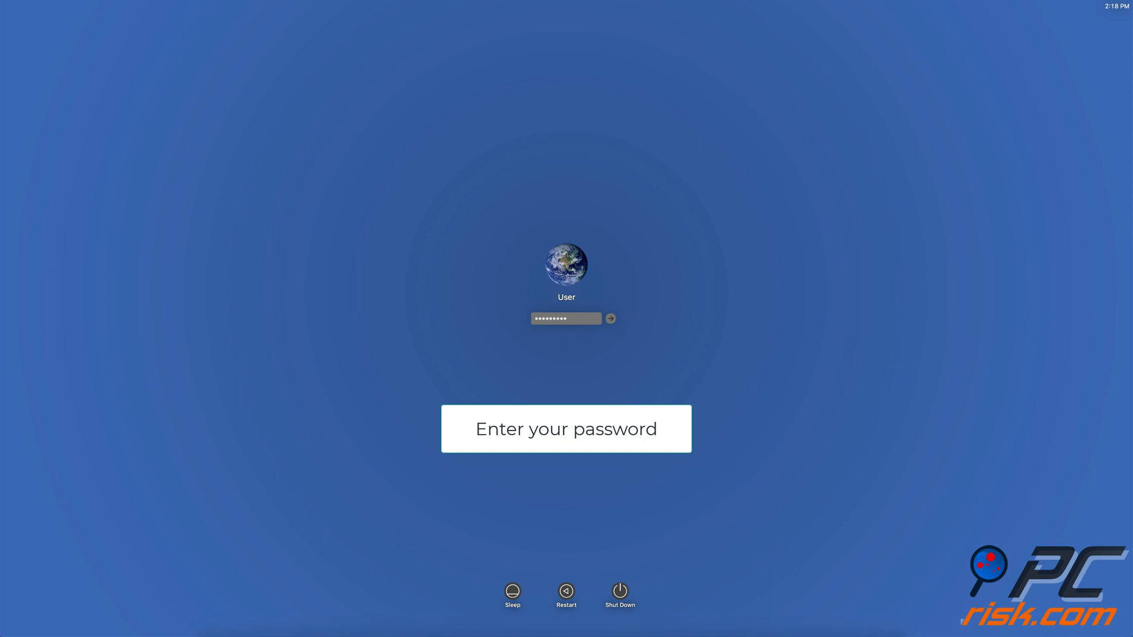
{"action": "left_click", "coordinate": [610, 319]}
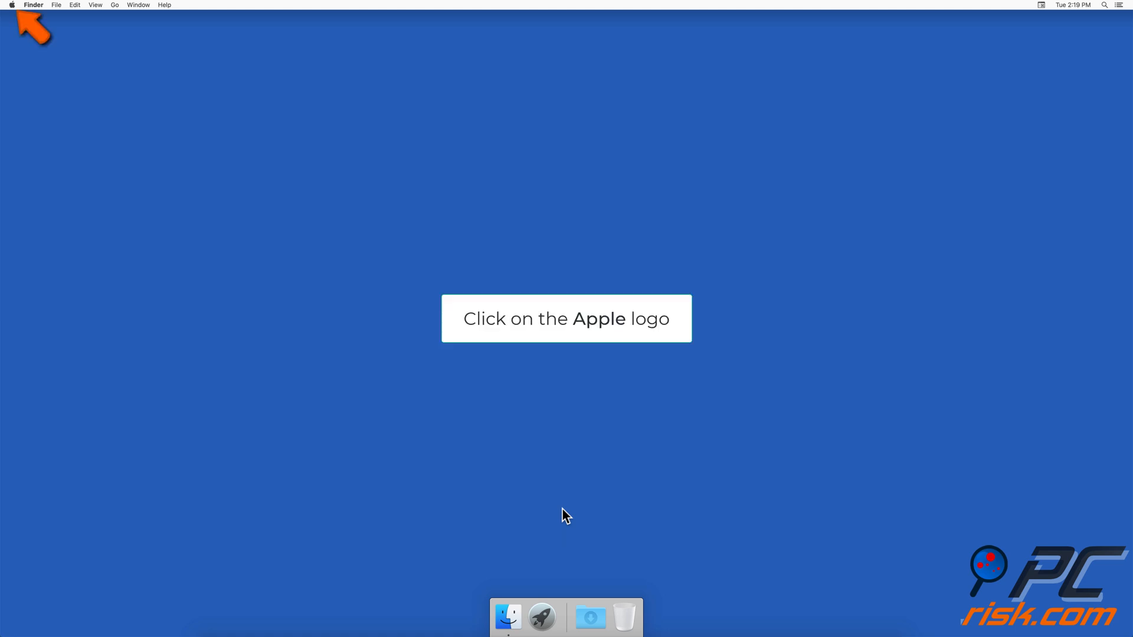
{"action": "mouse_move", "coordinate": [10, 5]}
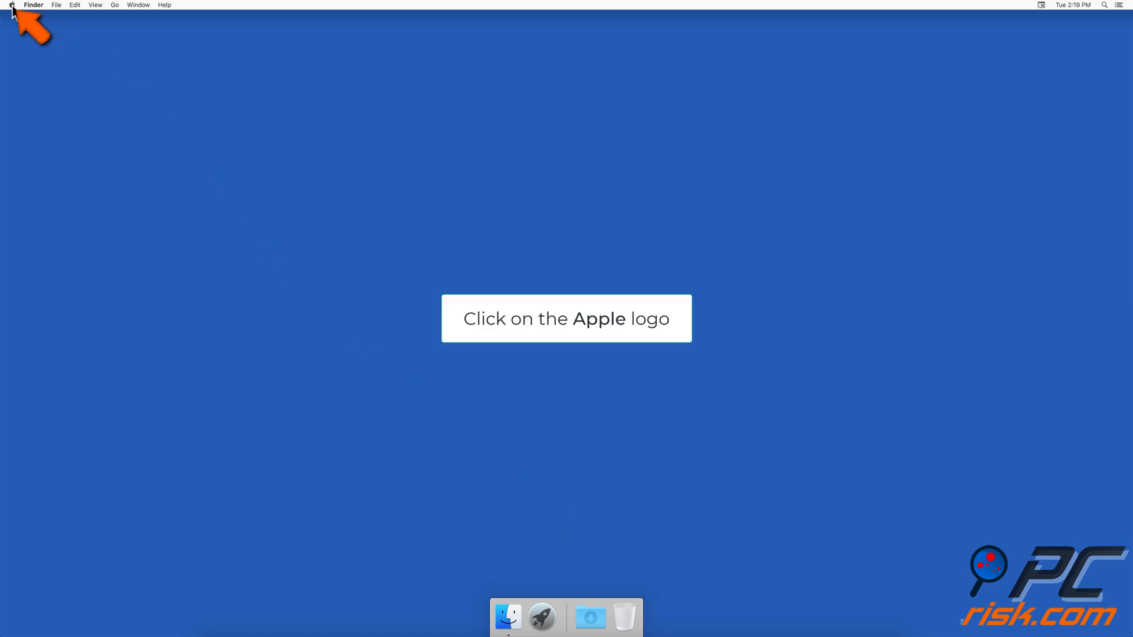
- Log out from the Apple menu and shut down from the login screen
{"action": "left_click", "coordinate": [12, 5]}
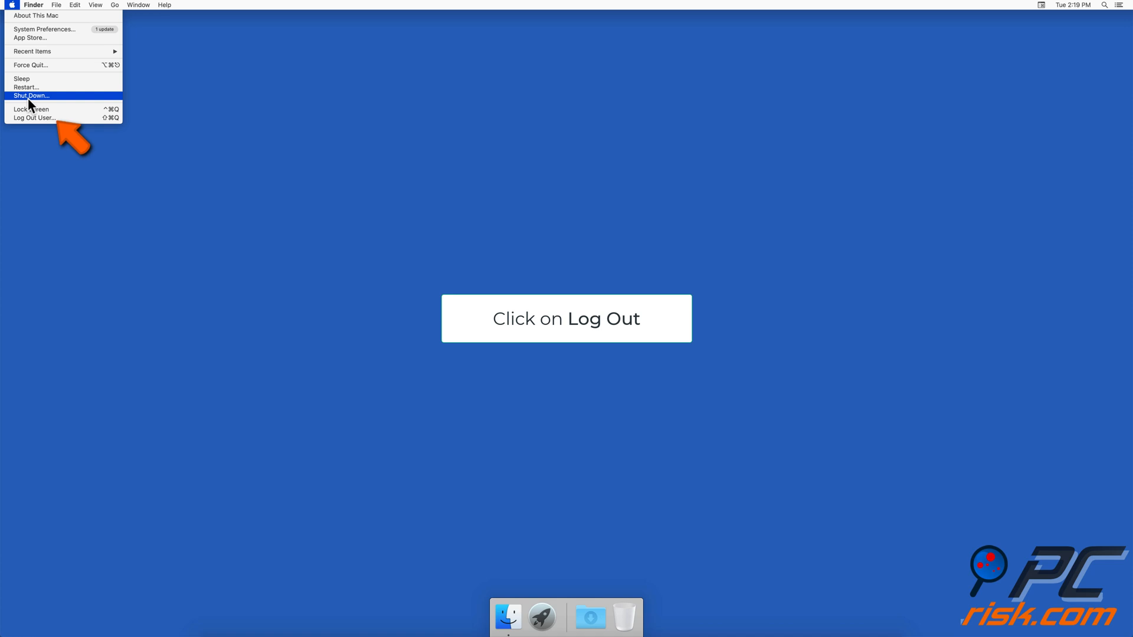
{"action": "left_click", "coordinate": [33, 118]}
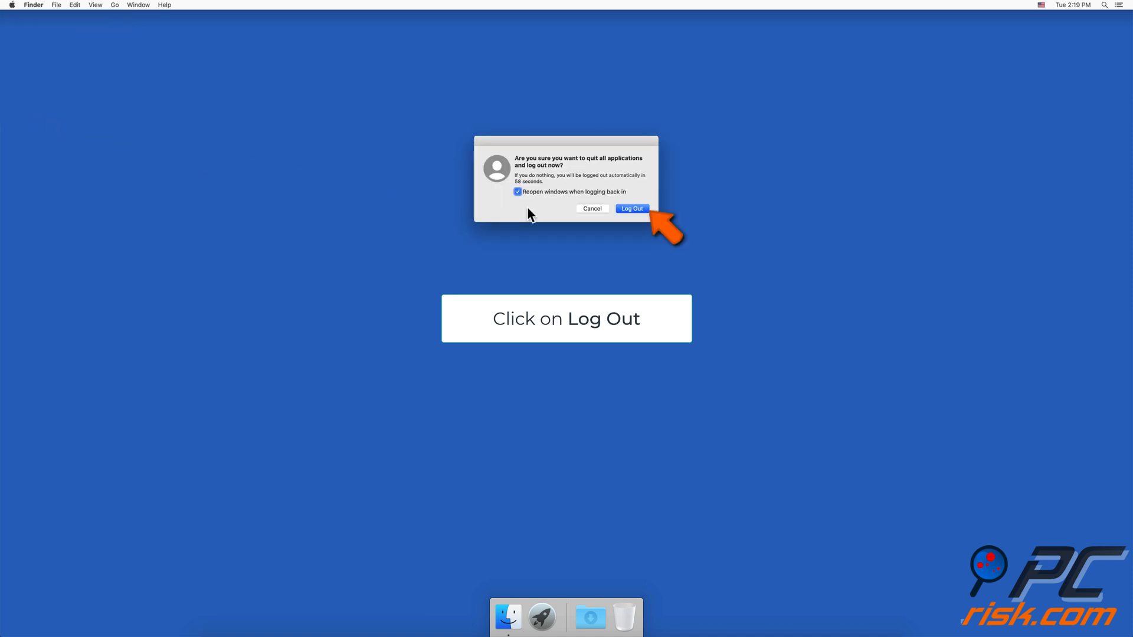
{"action": "left_click", "coordinate": [631, 209]}
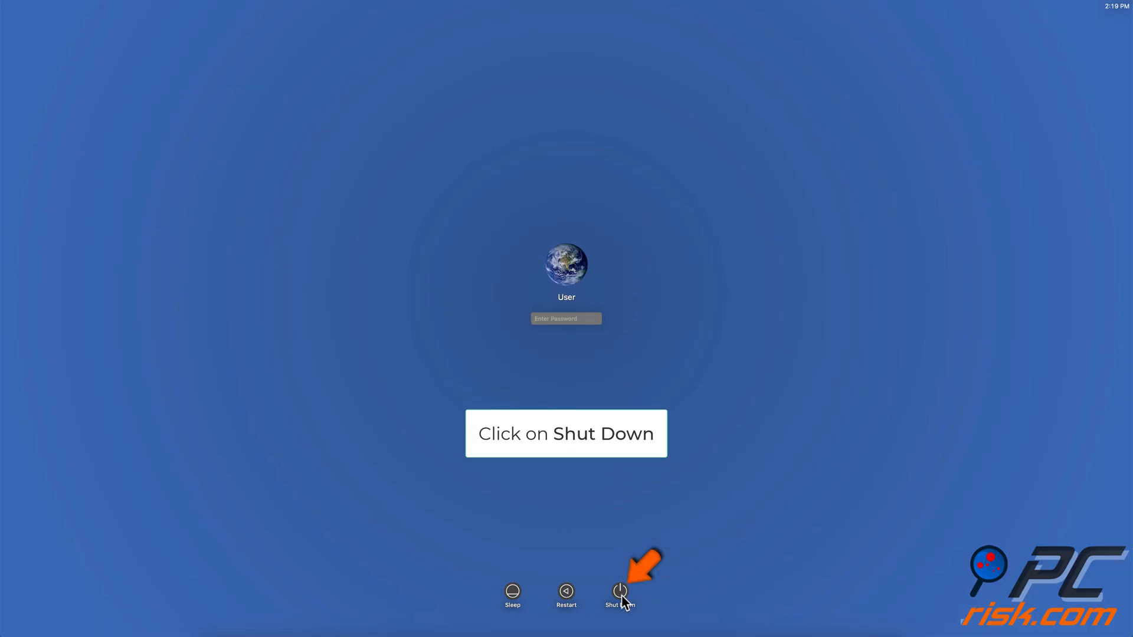
{"action": "left_click", "coordinate": [621, 593]}
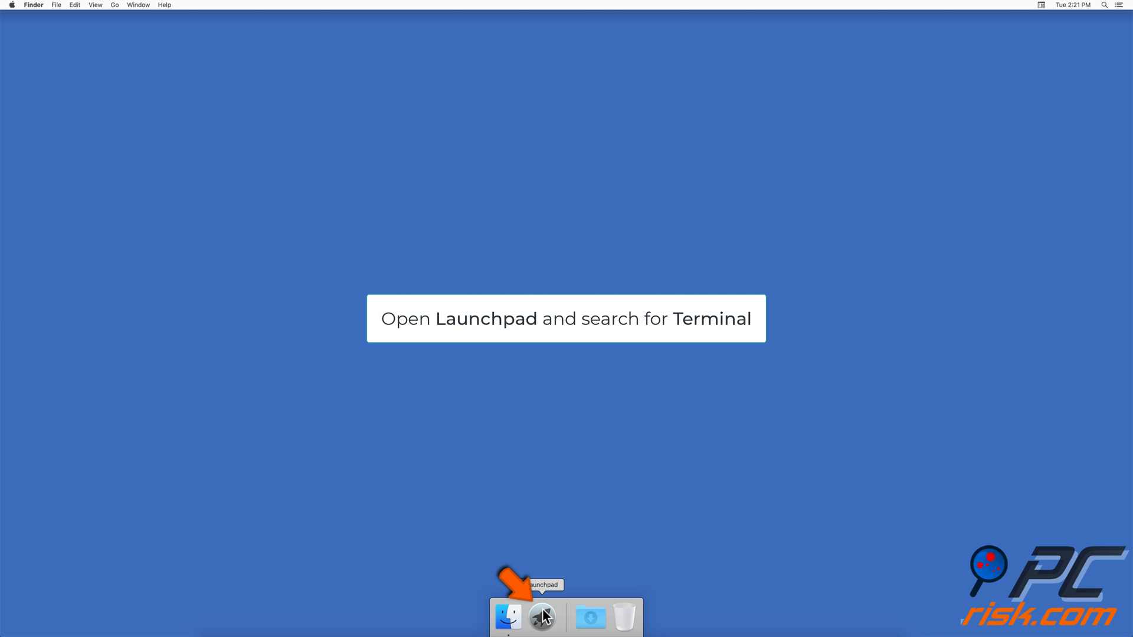
- Launch Terminal and enter rm ~/Library/Preferences/com.apple.finder.plist
{"action": "left_click", "coordinate": [542, 617]}
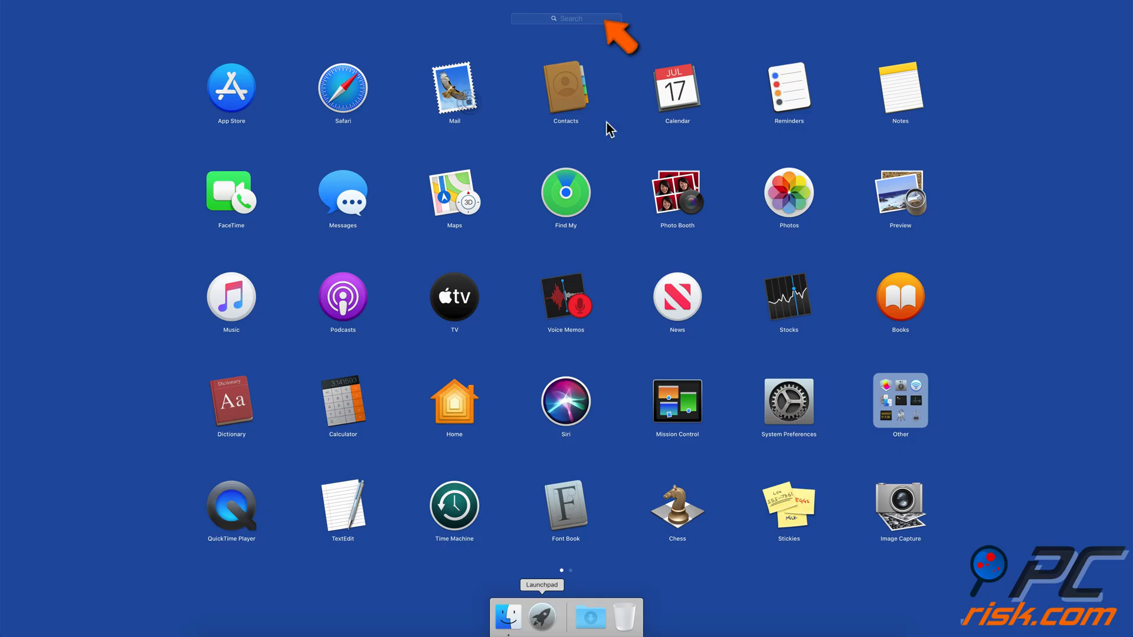
{"action": "type", "text": "t"}
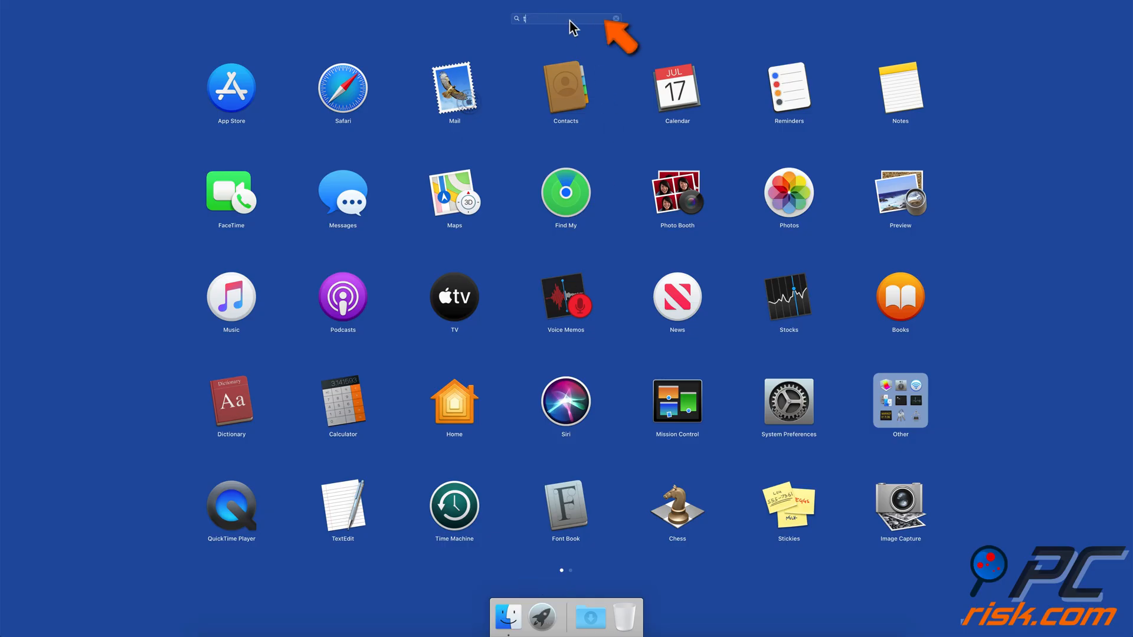
{"action": "type", "text": "er"}
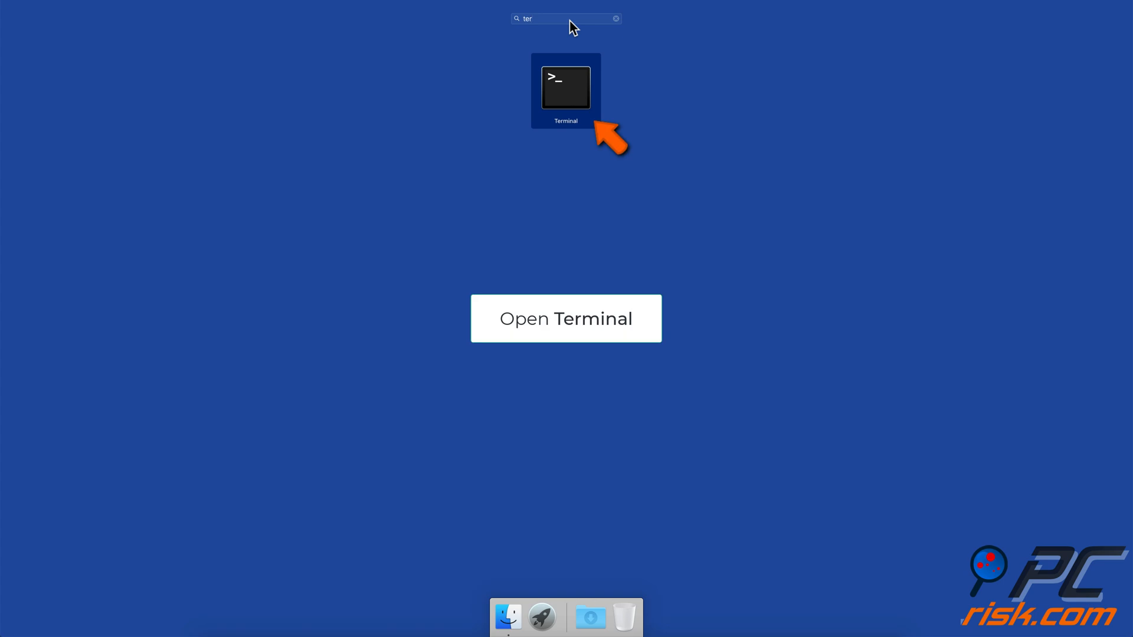
{"action": "double_click", "coordinate": [566, 88]}
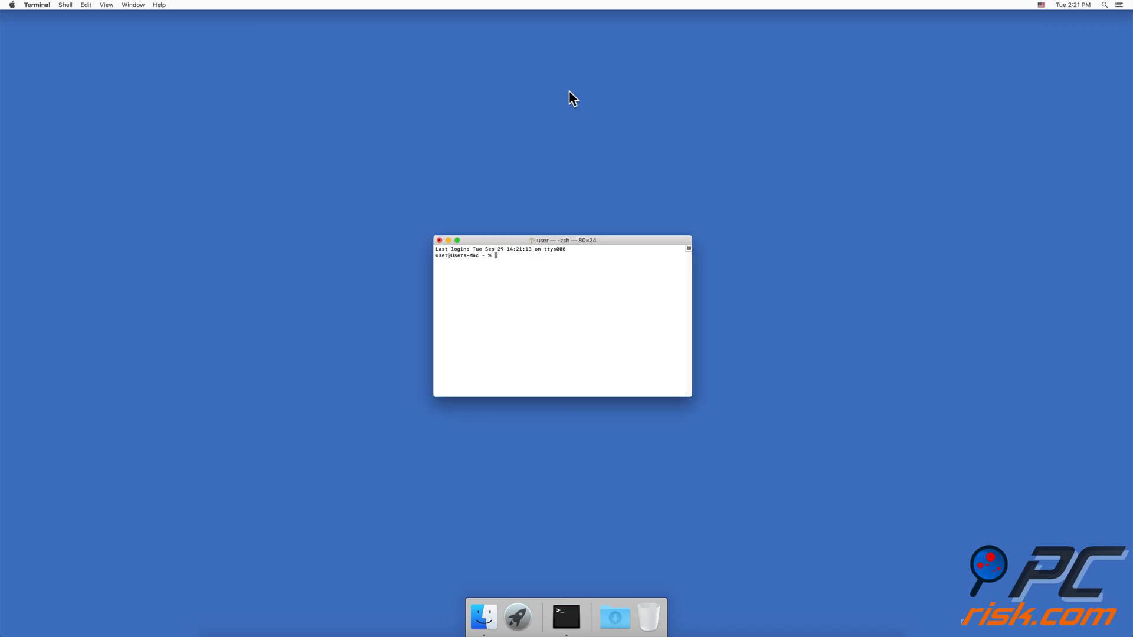
{"action": "type", "text": "rm"}
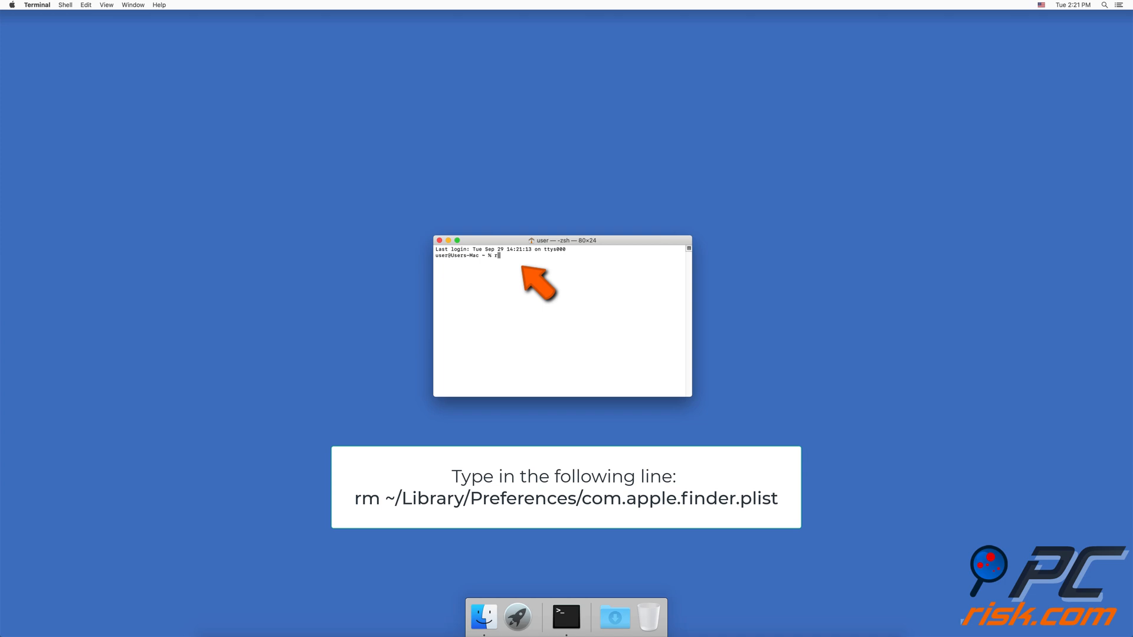
{"action": "type", "text": "m ~/"}
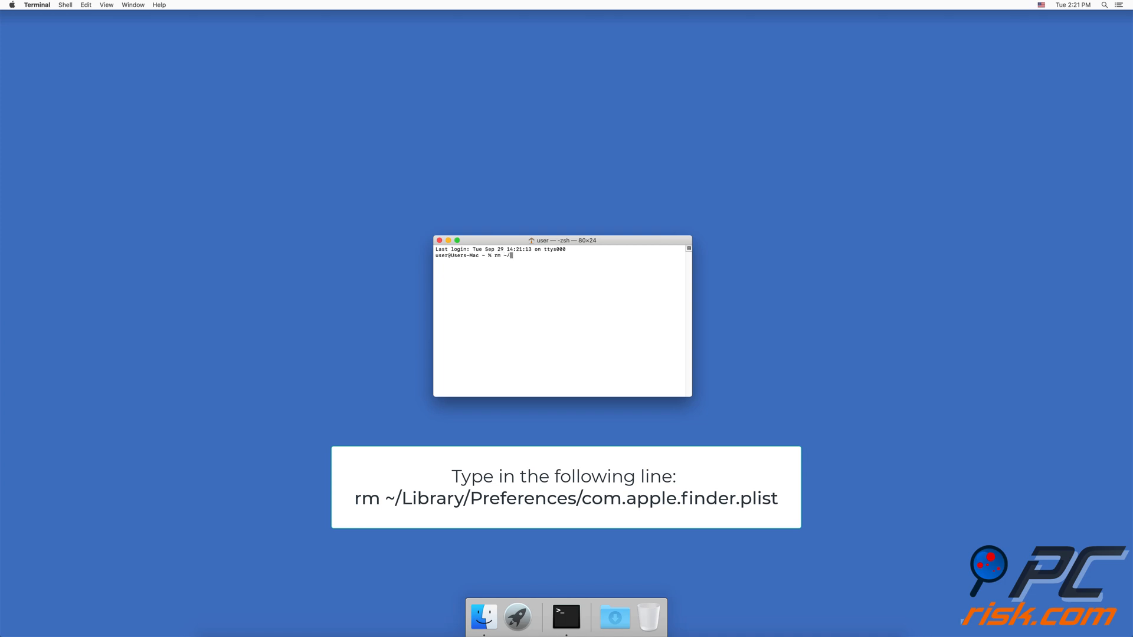
{"action": "type", "text": "/Library/Preferences/c"}
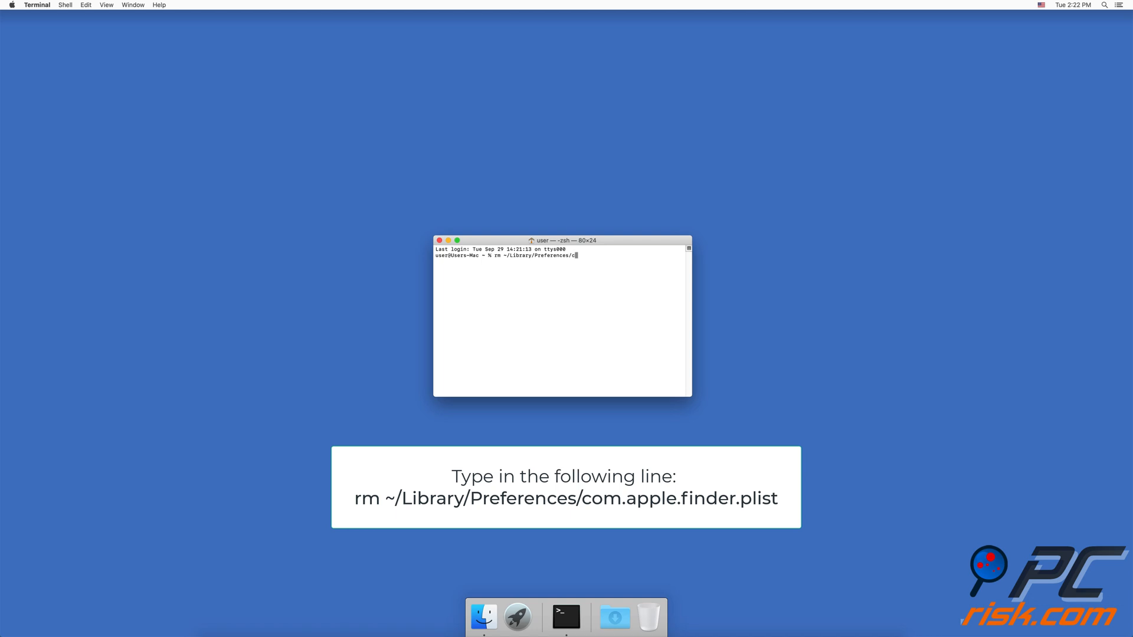
{"action": "type", "text": "om.apple"}
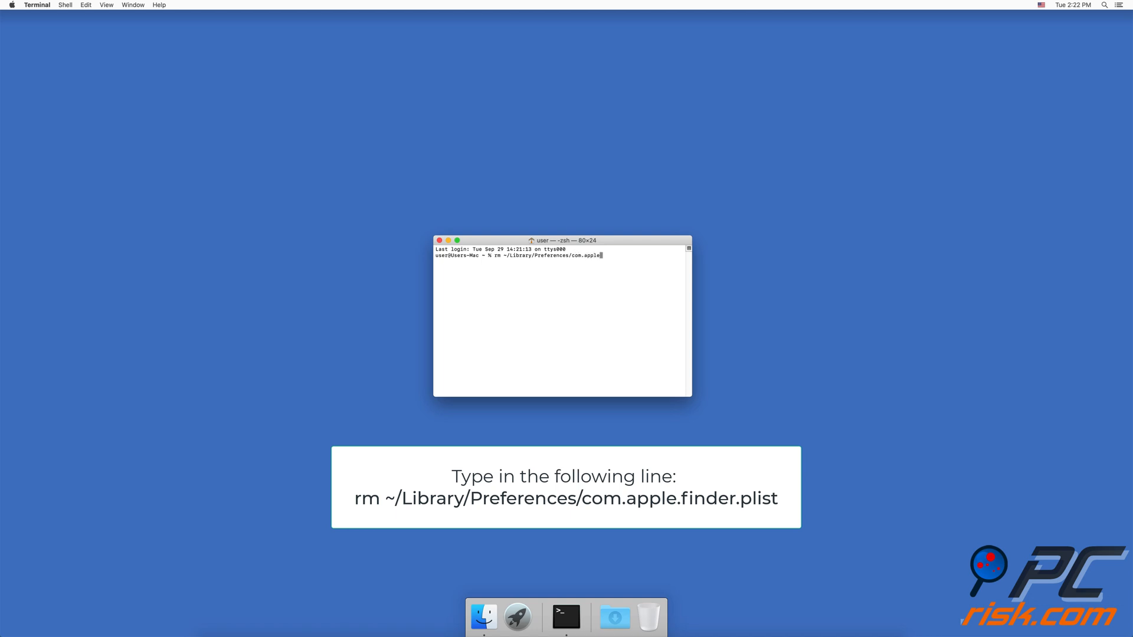
{"action": "type", "text": "finder.pl"}
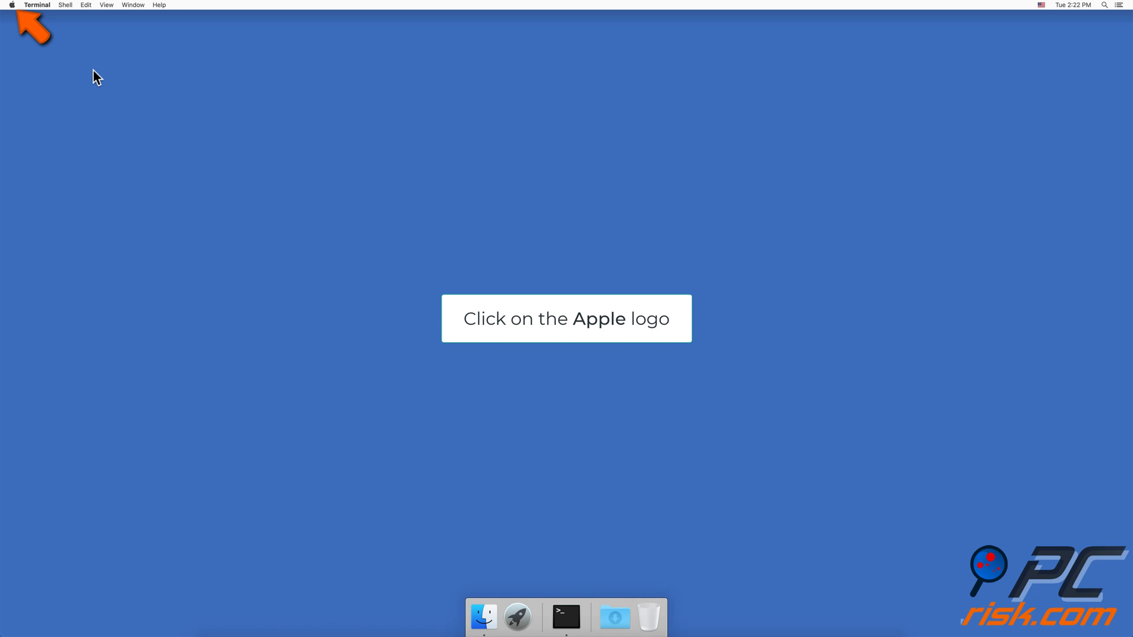
- Choose Restart from the Apple menu and confirm it
{"action": "left_click", "coordinate": [12, 6]}
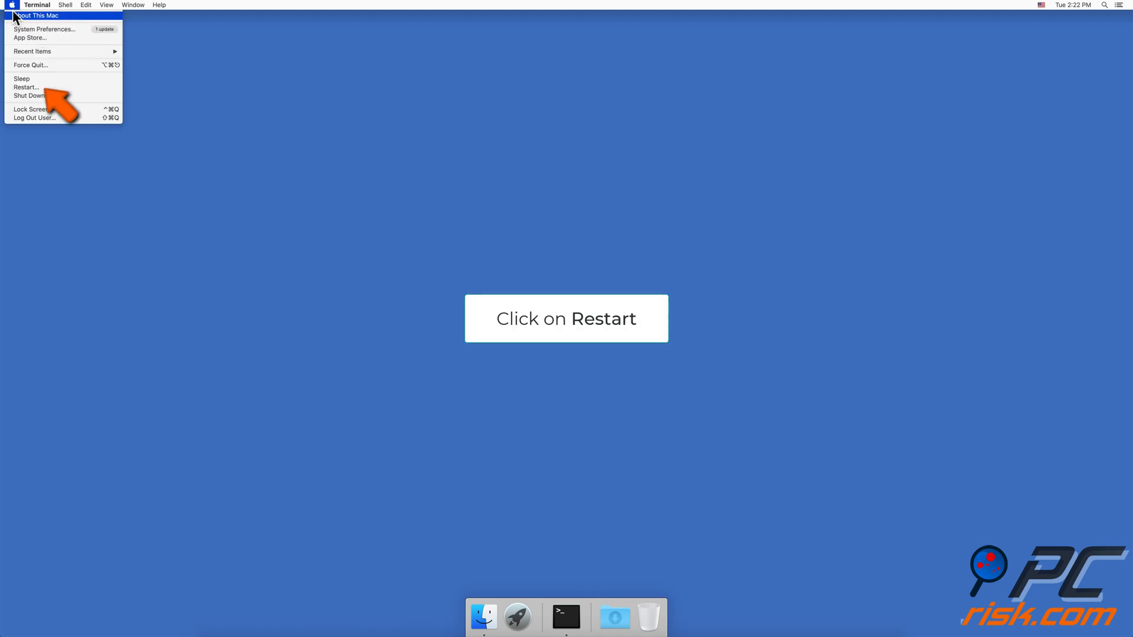
{"action": "mouse_move", "coordinate": [28, 88]}
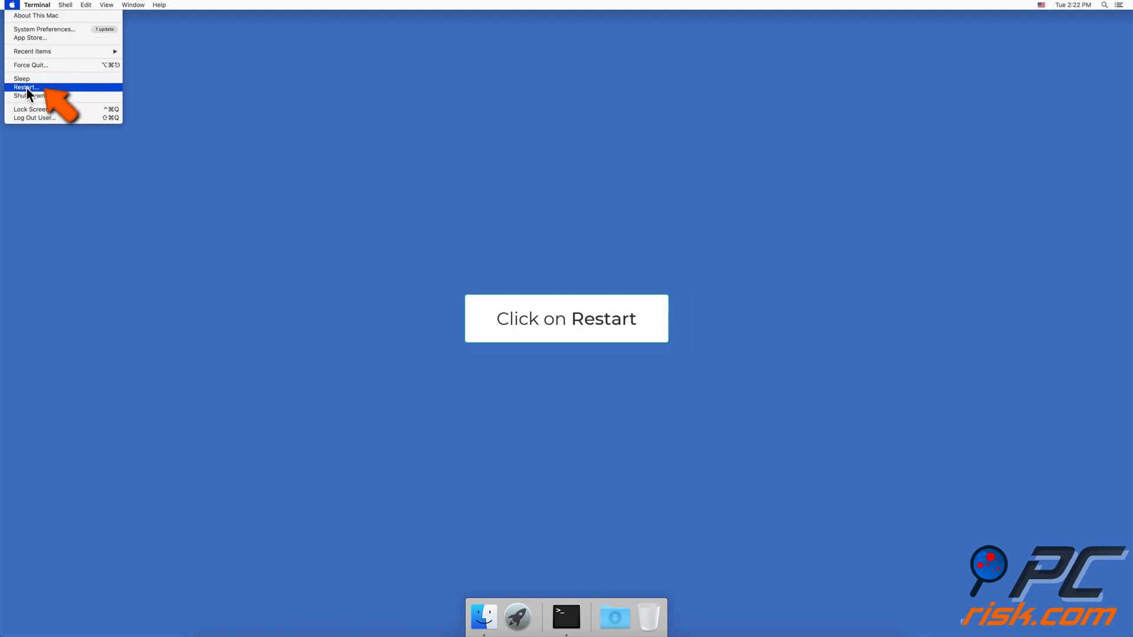
{"action": "left_click", "coordinate": [25, 87]}
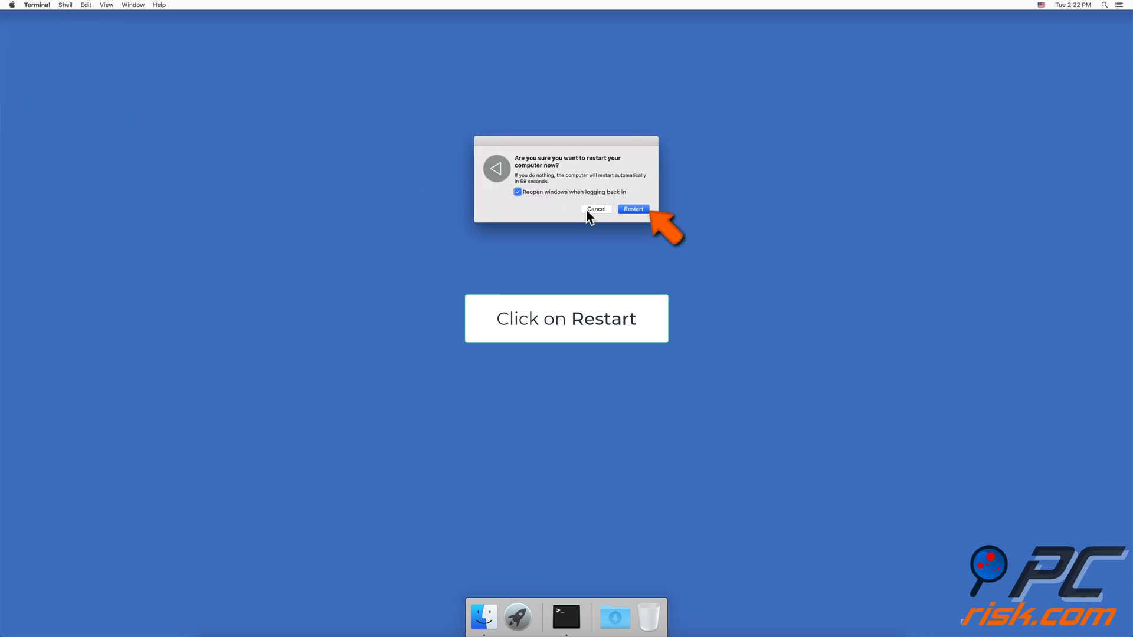
{"action": "left_click", "coordinate": [633, 209]}
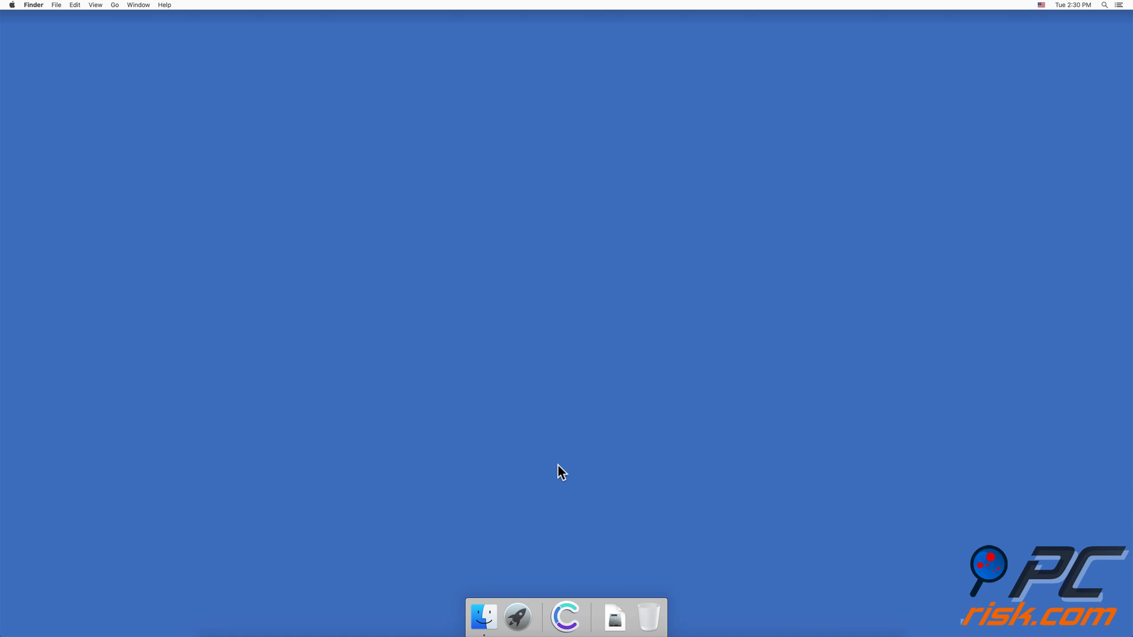
- Run a Combo Cleaner Disk Cleaner scan and remove 166.1 MB of caches, downloads and logs
{"action": "left_click", "coordinate": [566, 618]}
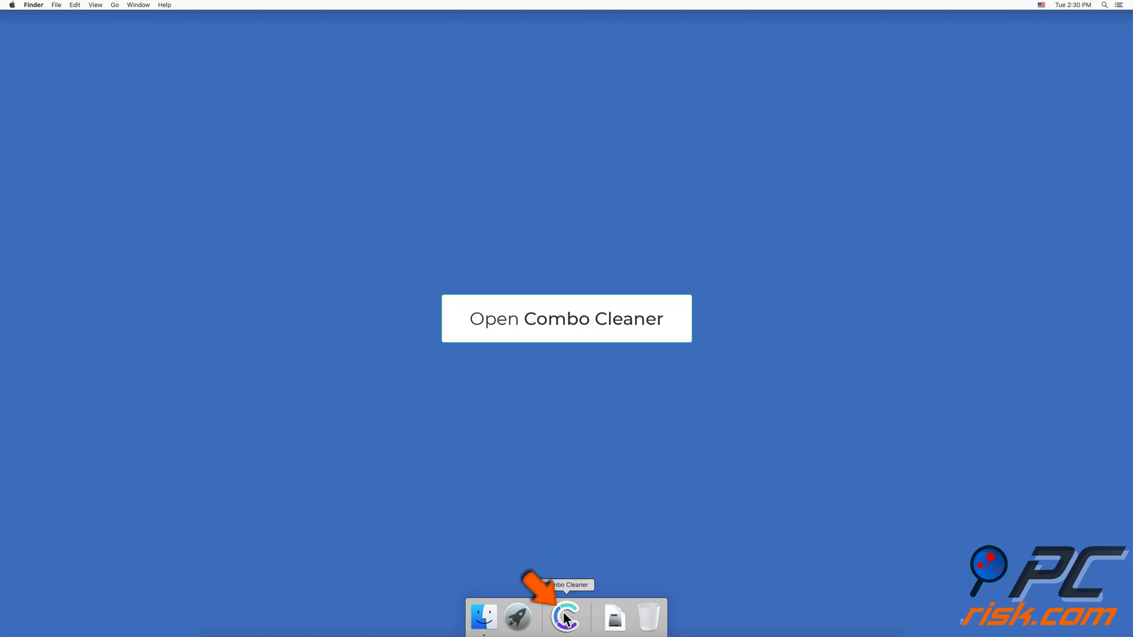
{"action": "left_click", "coordinate": [566, 617]}
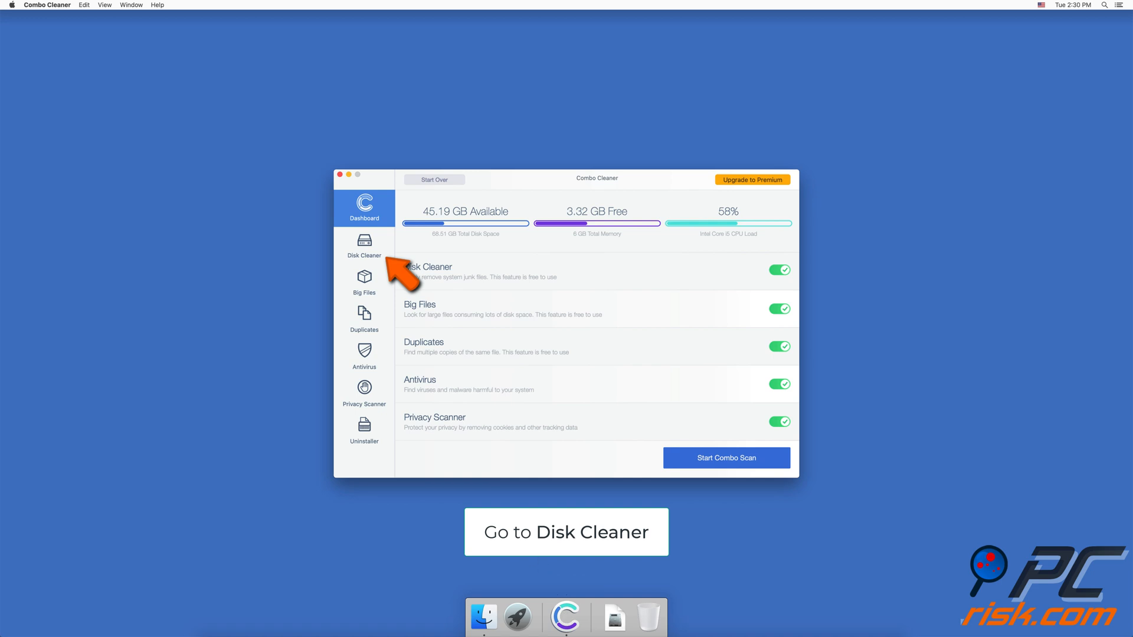
{"action": "left_click", "coordinate": [364, 246]}
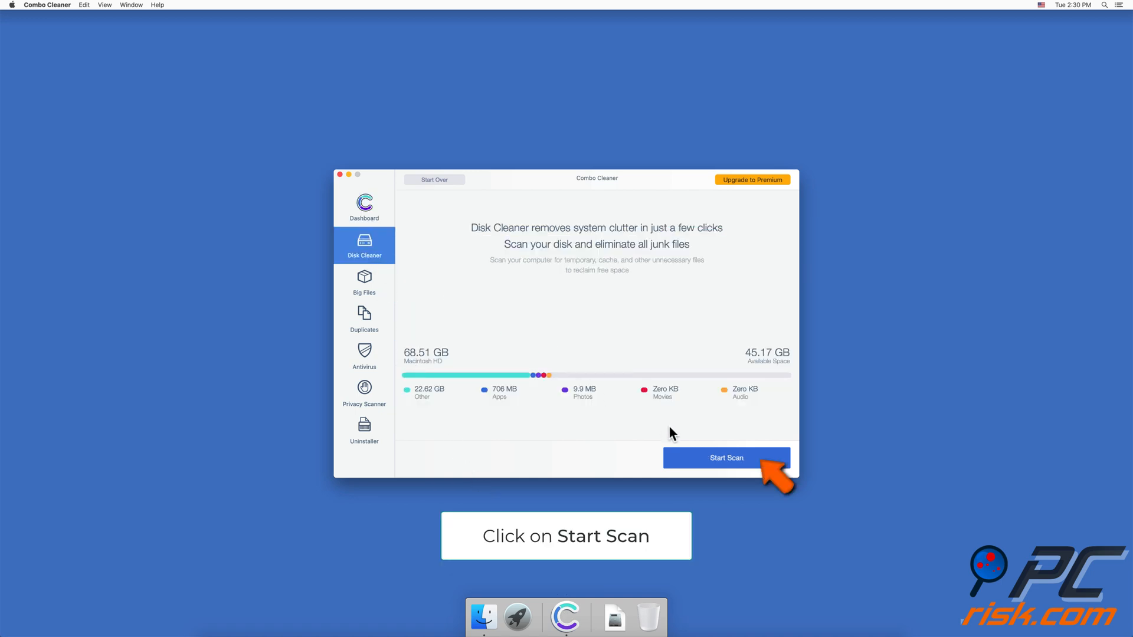
{"action": "left_click", "coordinate": [726, 458]}
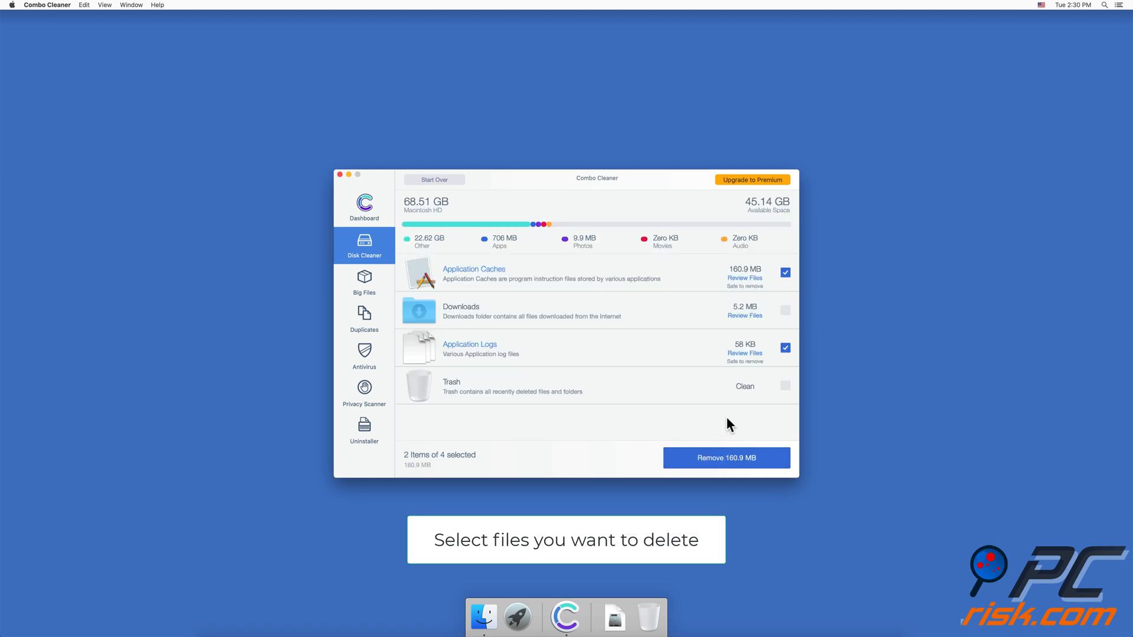
{"action": "left_click", "coordinate": [785, 312]}
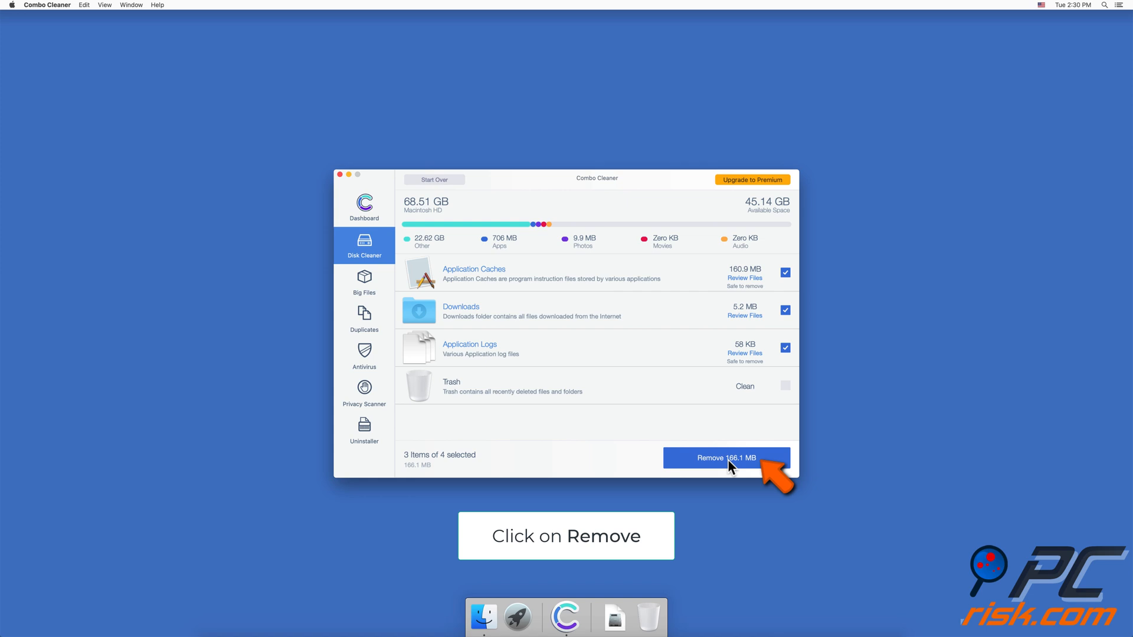
{"action": "left_click", "coordinate": [726, 457]}
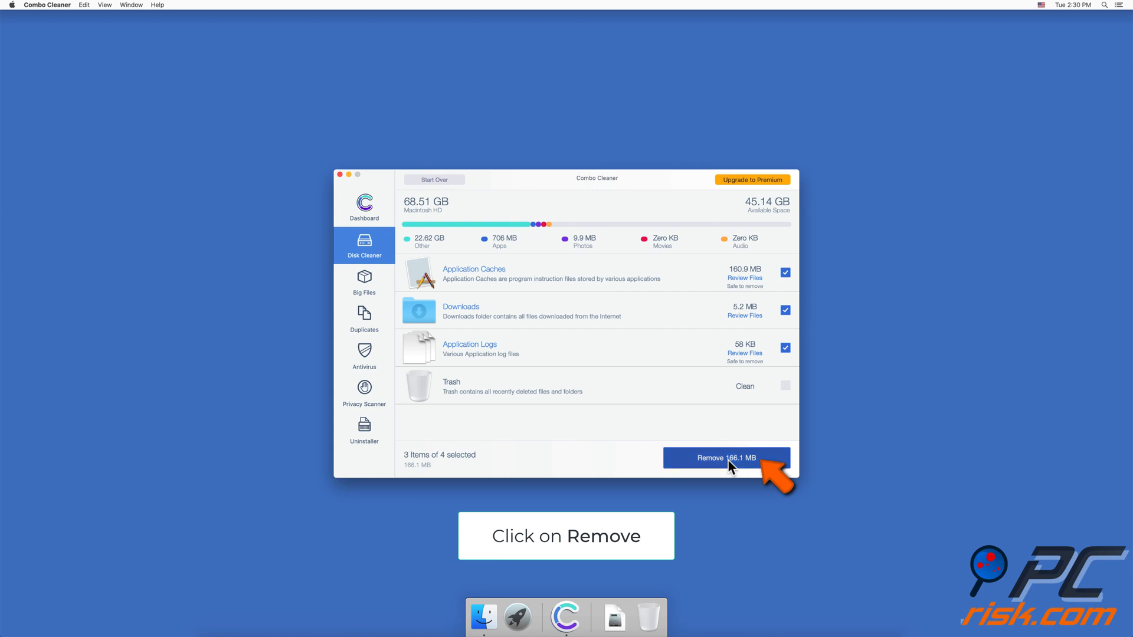
{"action": "left_click", "coordinate": [725, 458]}
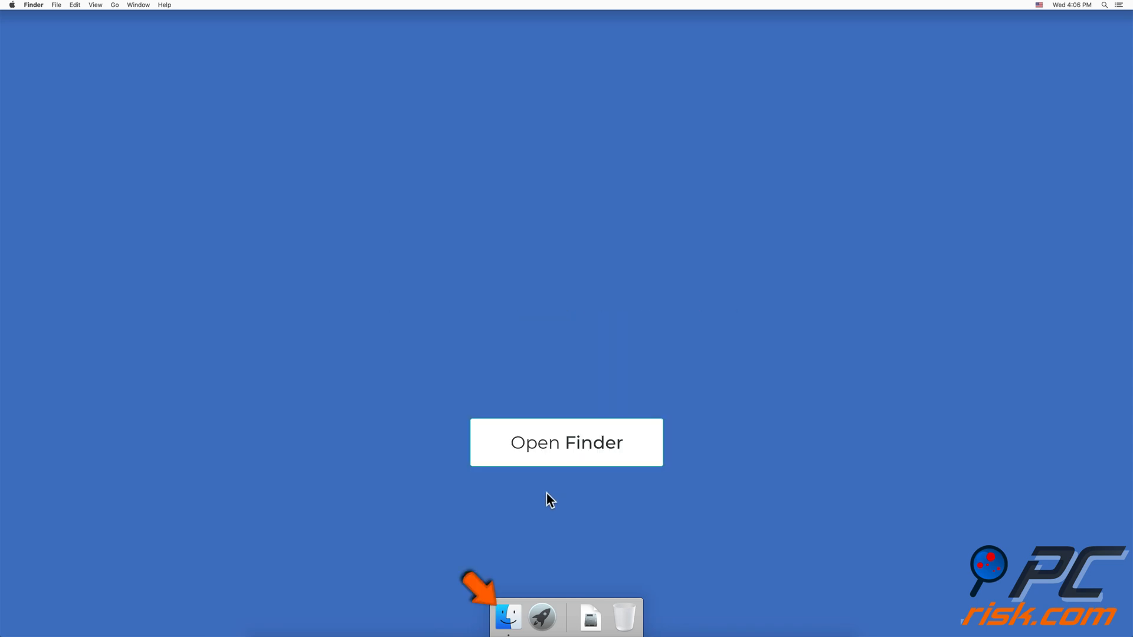
- Open Applications in a Finder list view and move Google Chrome to the Trash
{"action": "left_click", "coordinate": [508, 617]}
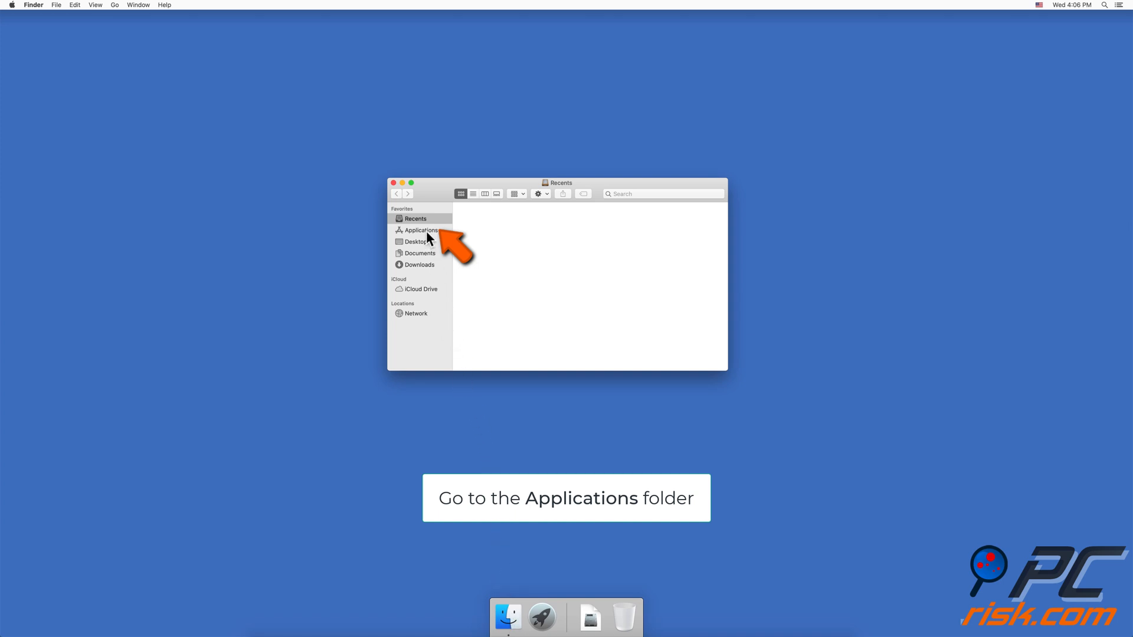
{"action": "left_click", "coordinate": [421, 229]}
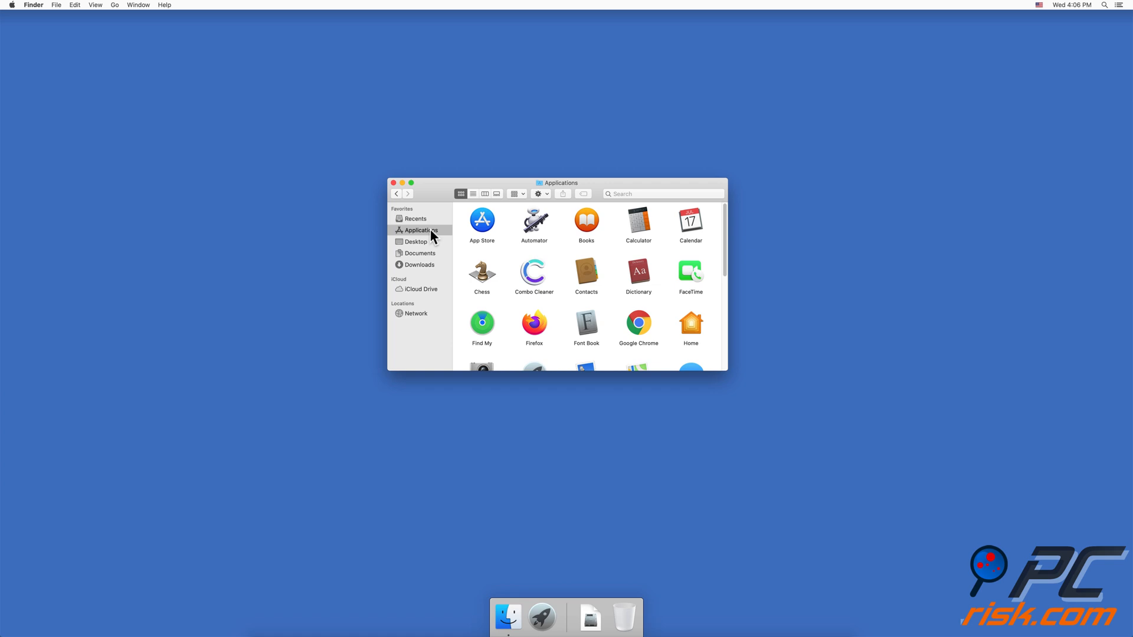
{"action": "left_click", "coordinate": [473, 194]}
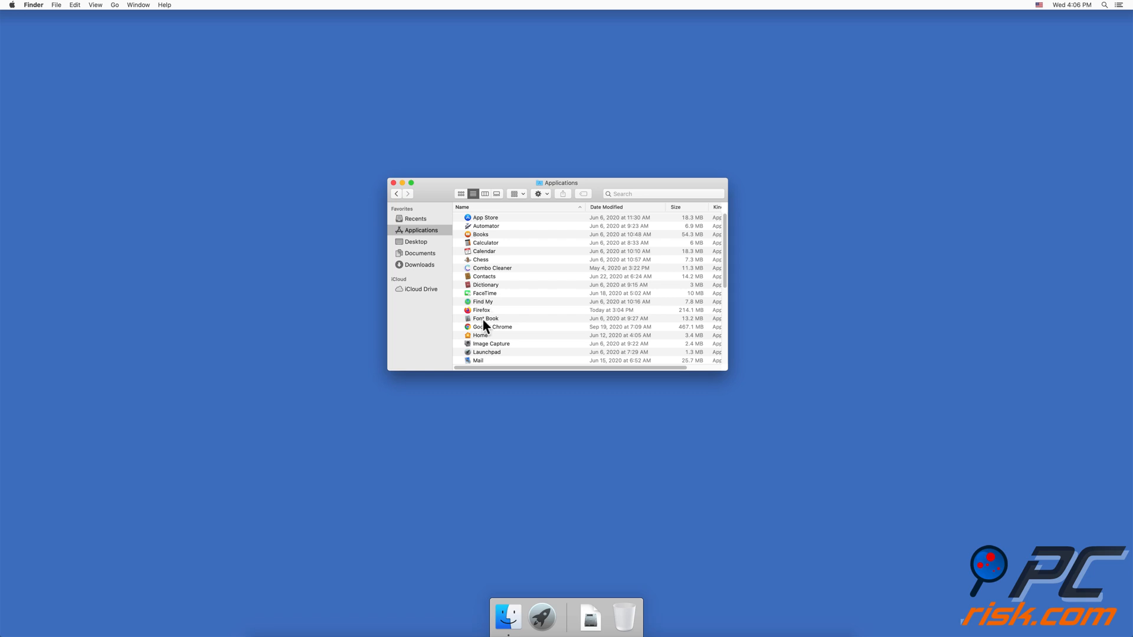
{"action": "right_click", "coordinate": [493, 326]}
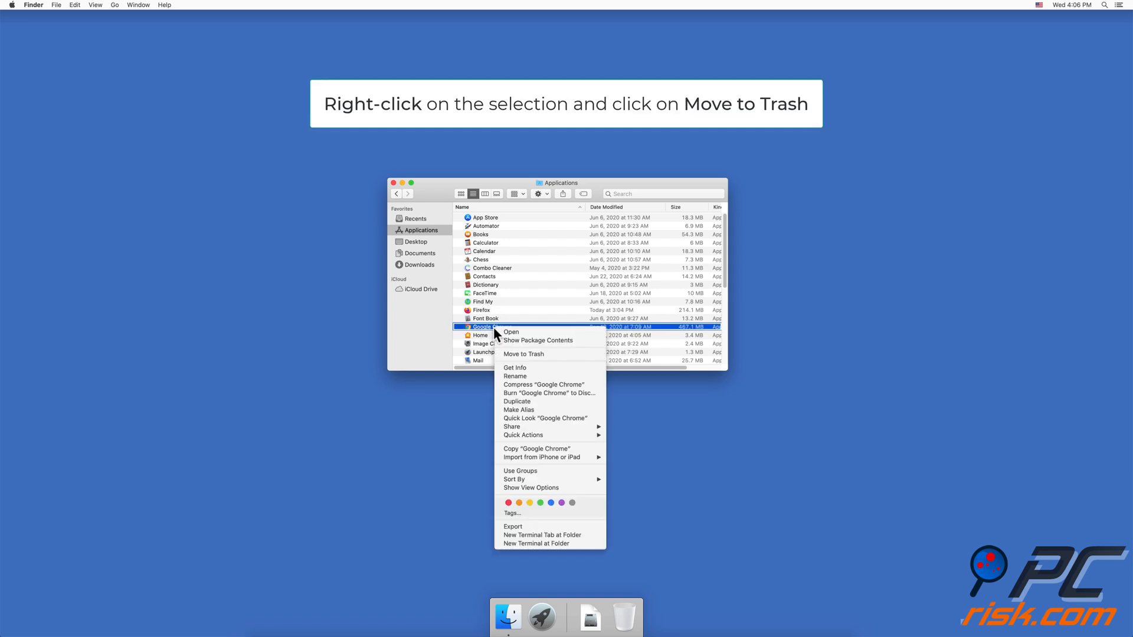
{"action": "mouse_move", "coordinate": [523, 354]}
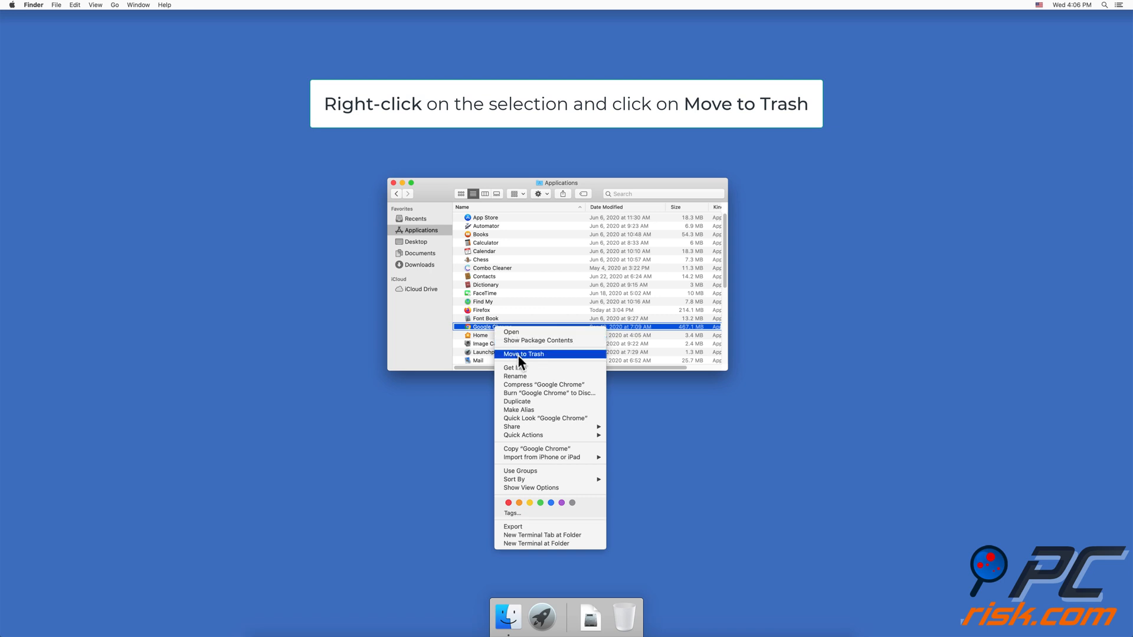
{"action": "left_click", "coordinate": [523, 354]}
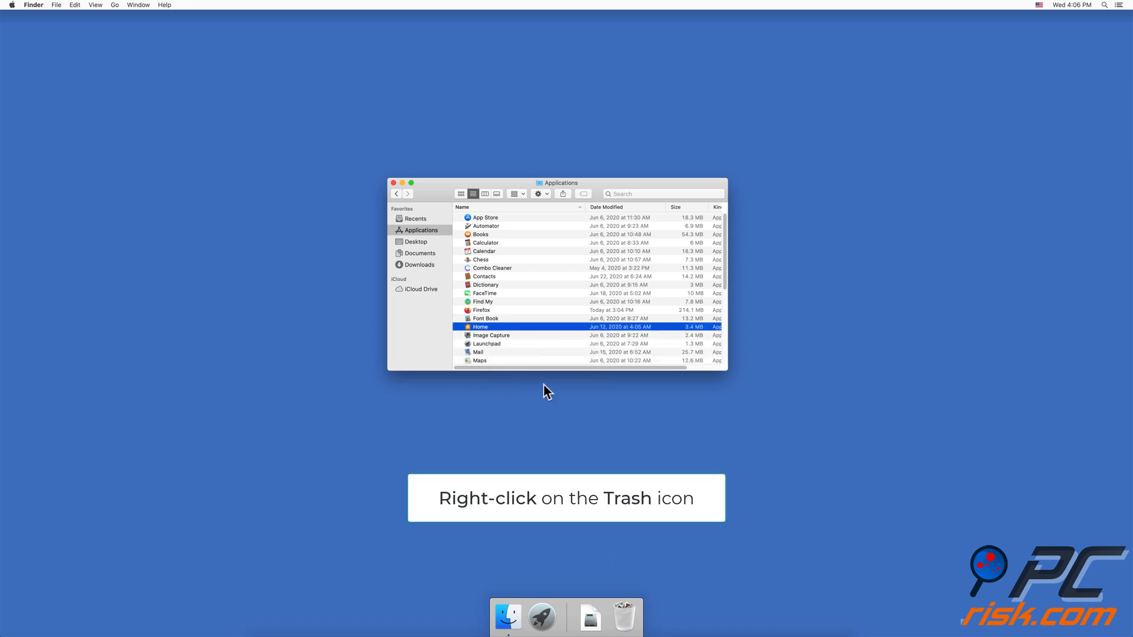
- Permanently empty the Trash from the Dock and close the Applications window
{"action": "right_click", "coordinate": [624, 618]}
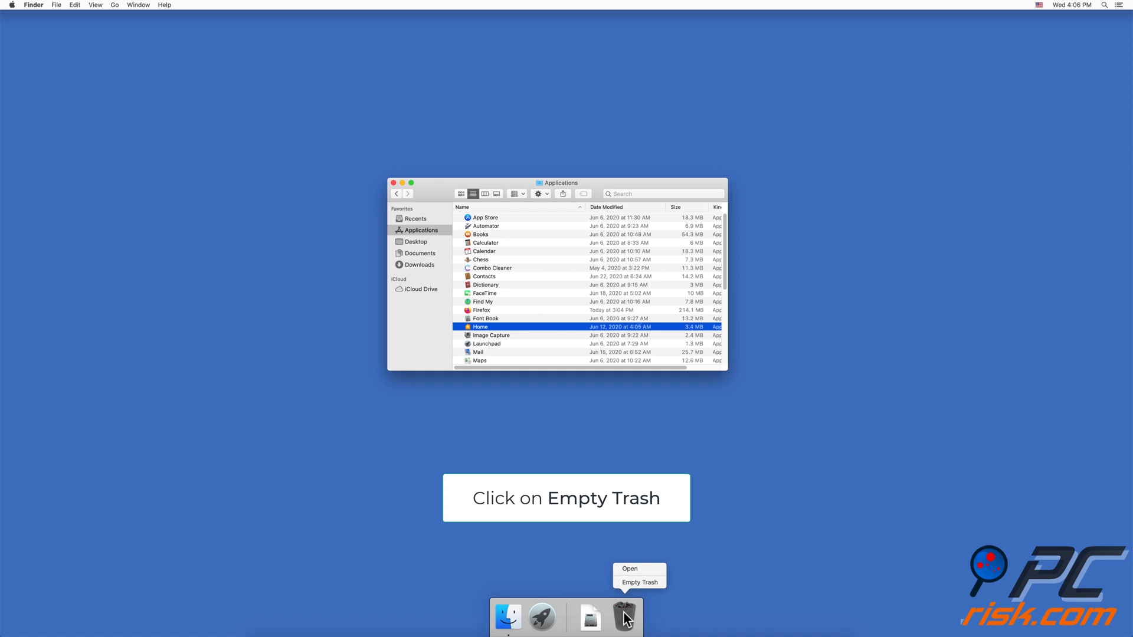
{"action": "left_click", "coordinate": [639, 582]}
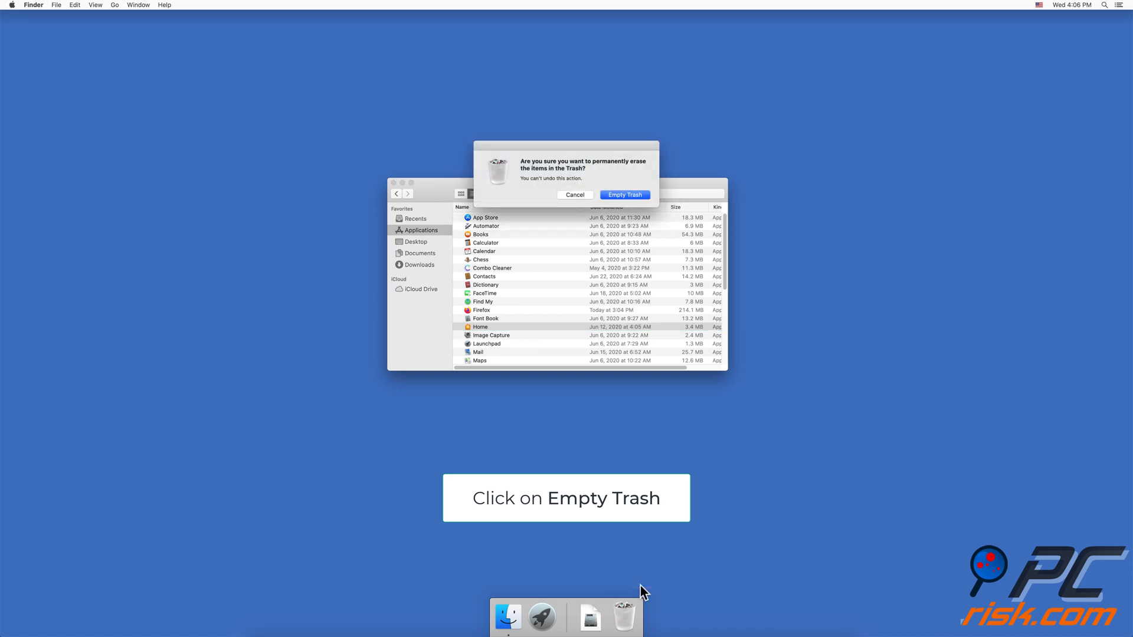
{"action": "left_click", "coordinate": [623, 194]}
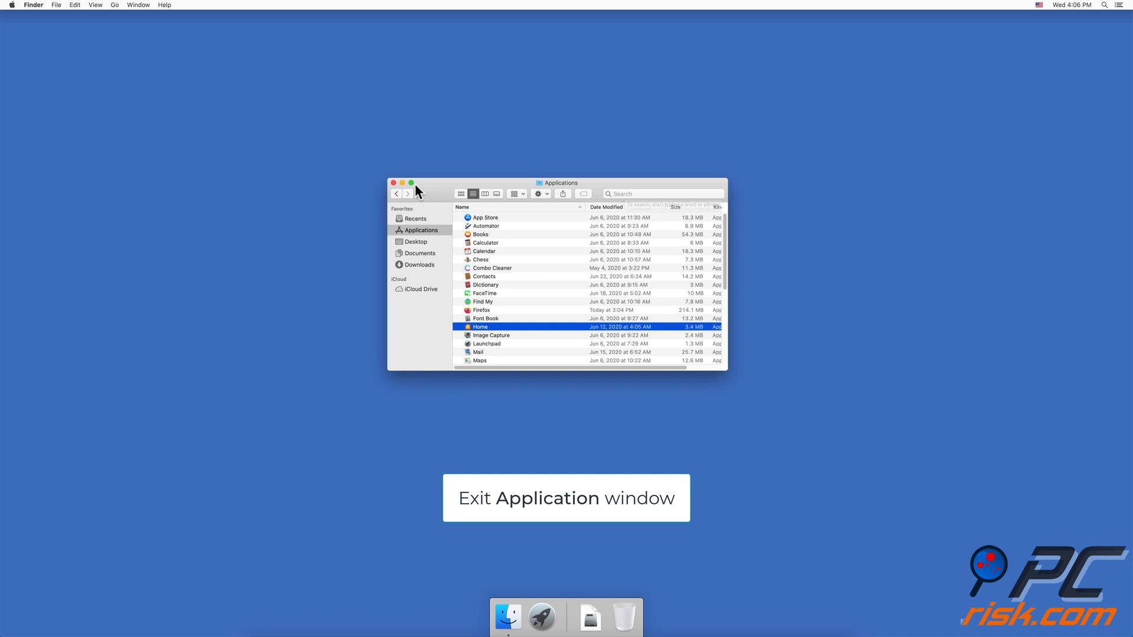
{"action": "left_click", "coordinate": [393, 183]}
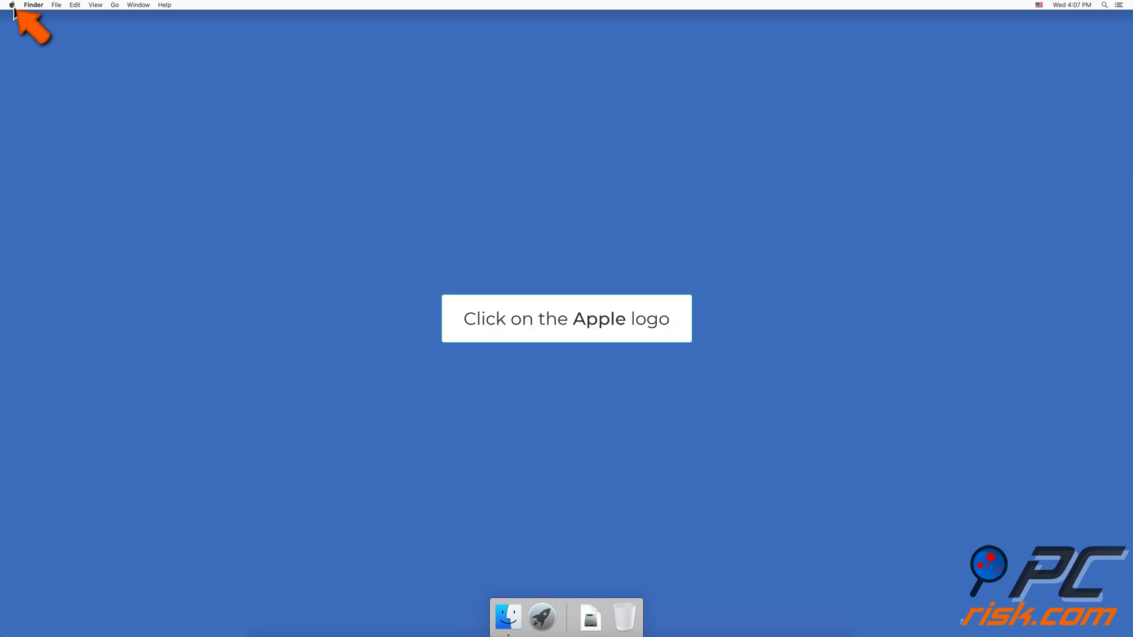
- Restart the Mac from the Apple menu and confirm
{"action": "left_click", "coordinate": [12, 5]}
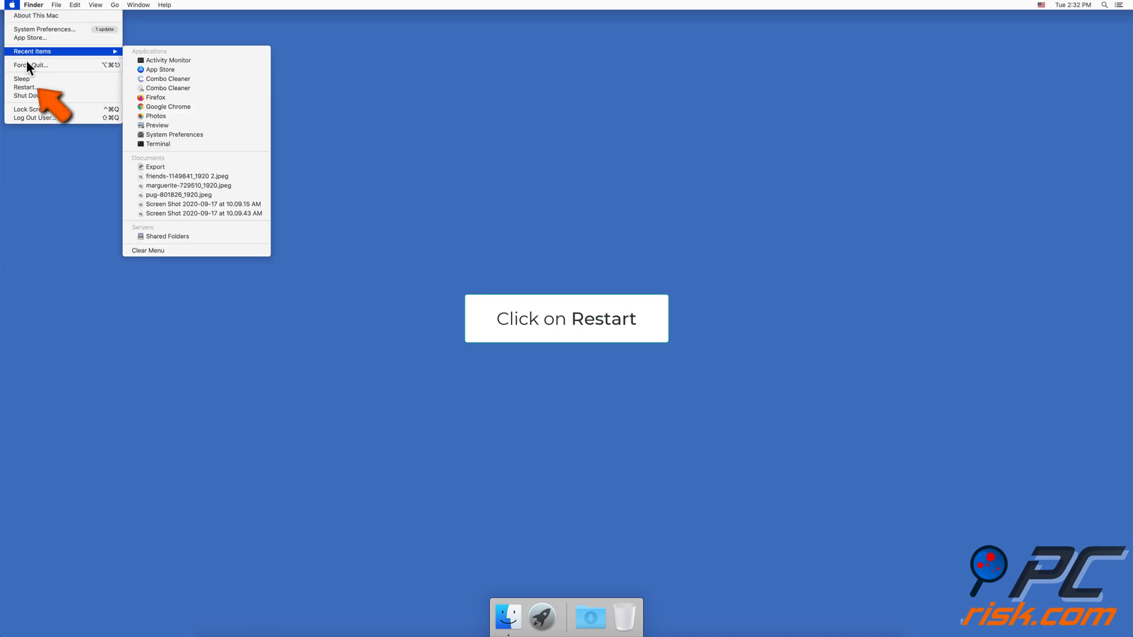
{"action": "left_click", "coordinate": [25, 88]}
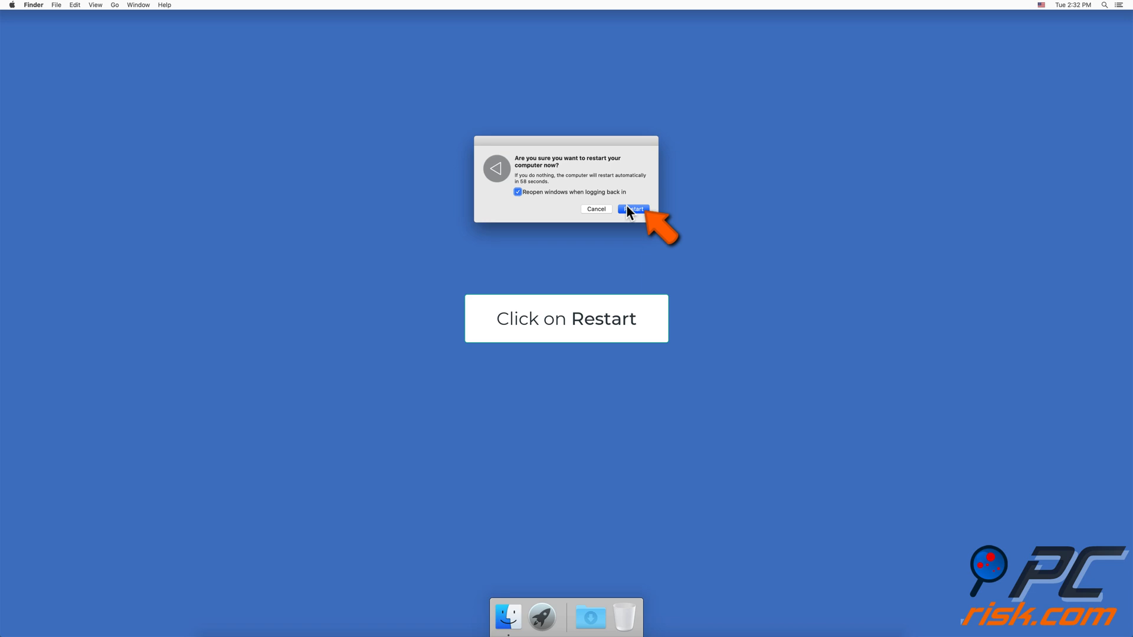
{"action": "left_click", "coordinate": [632, 209]}
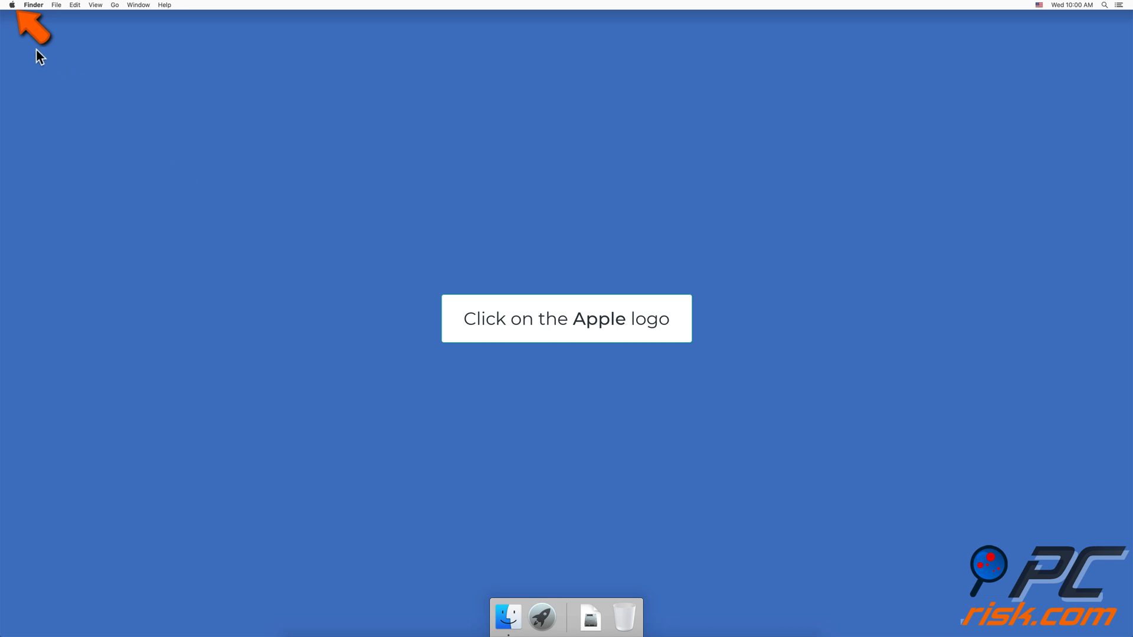
- Restart again into recovery and launch Disk Utility from macOS Utilities
{"action": "left_click", "coordinate": [11, 5]}
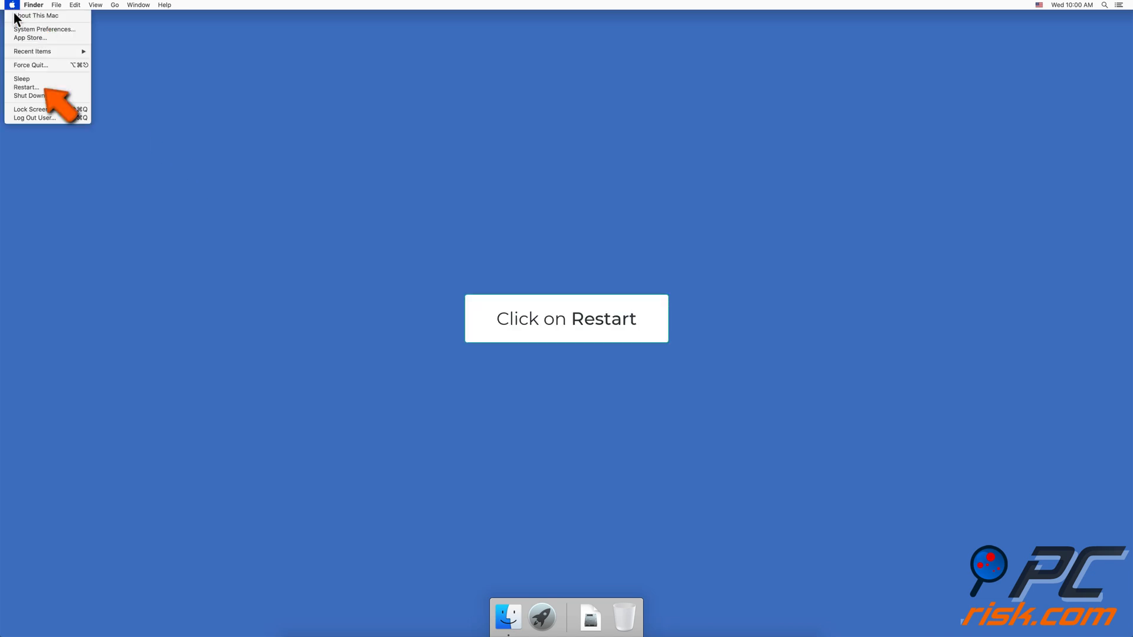
{"action": "mouse_move", "coordinate": [29, 88]}
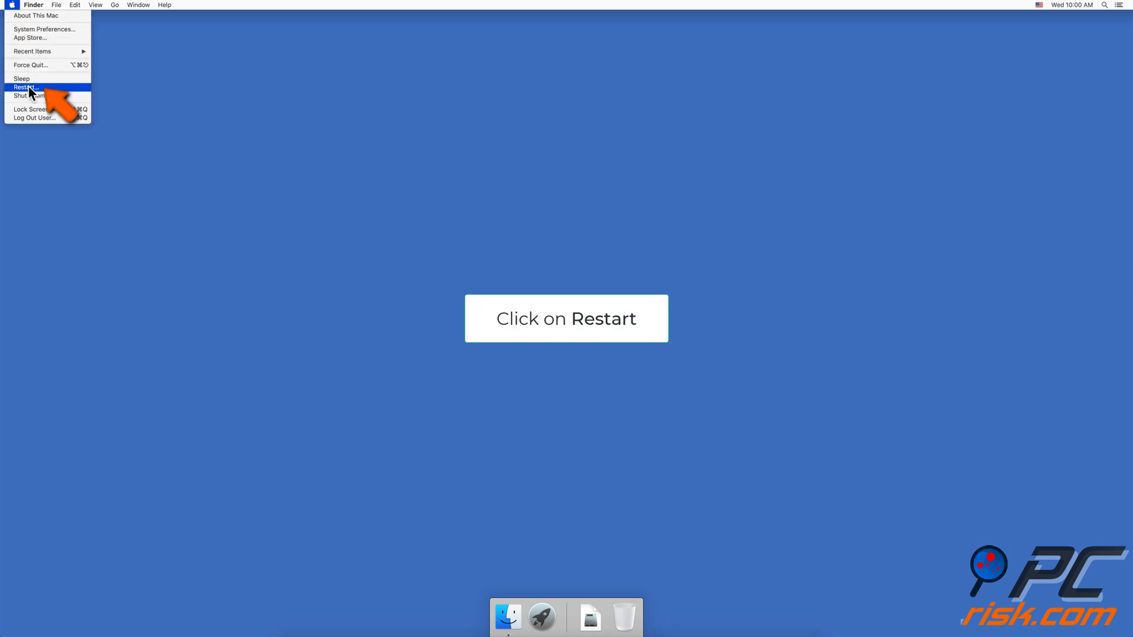
{"action": "left_click", "coordinate": [25, 88]}
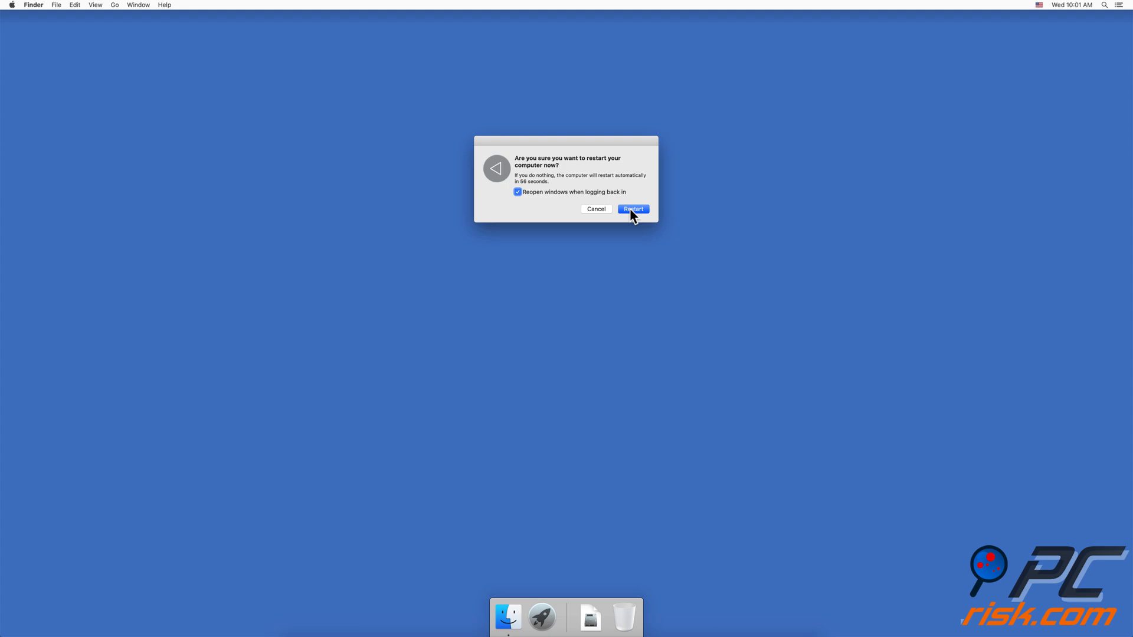
{"action": "left_click", "coordinate": [632, 208]}
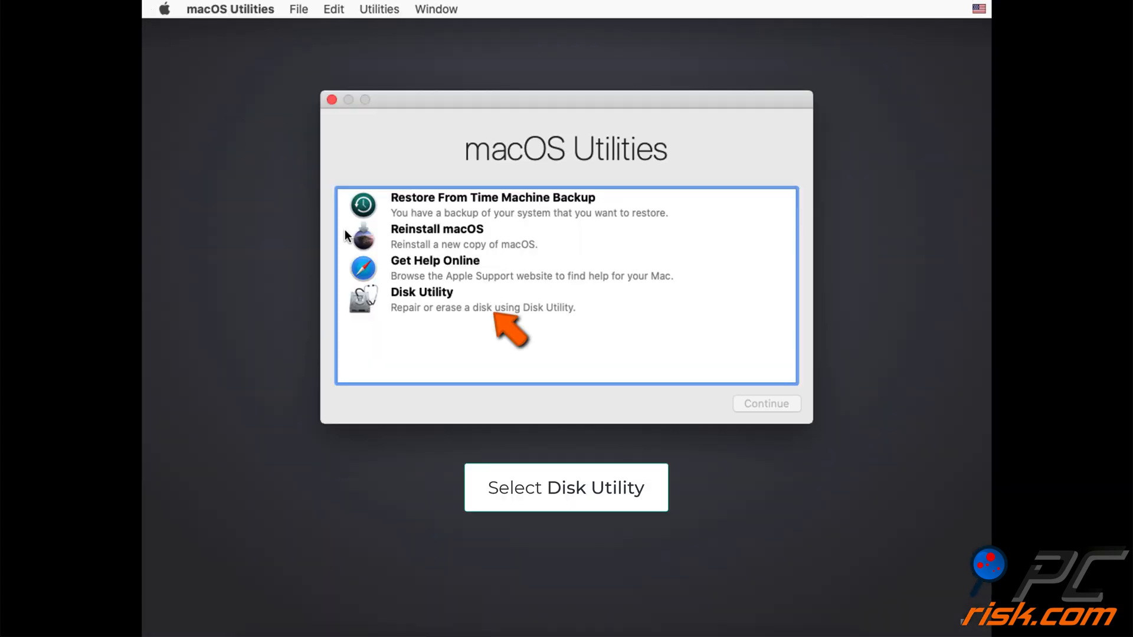
{"action": "left_click", "coordinate": [422, 299]}
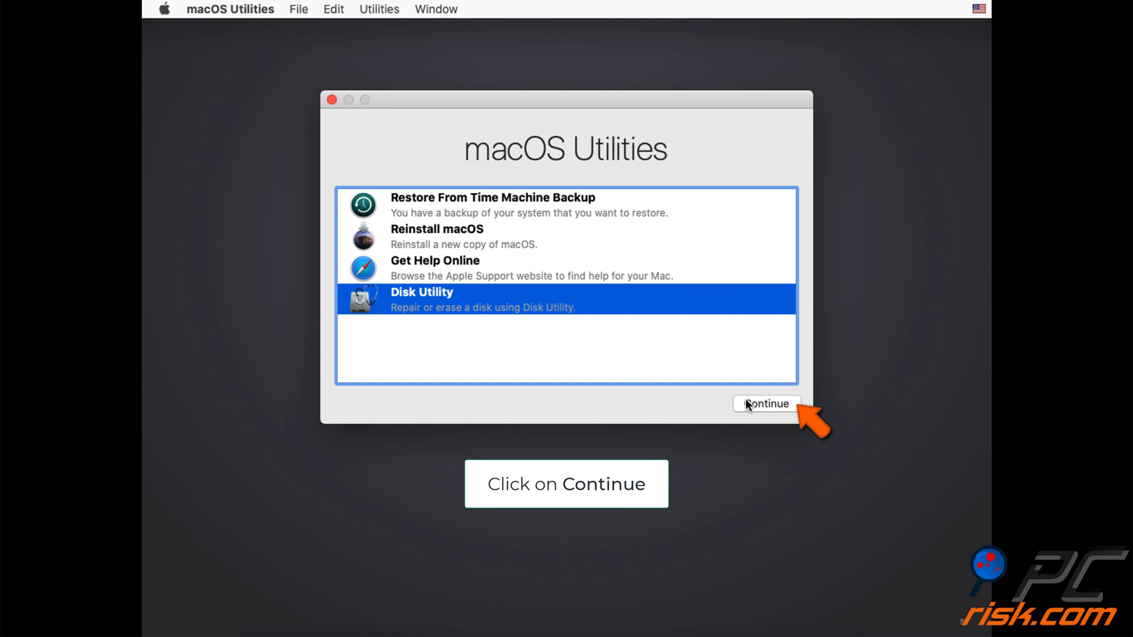
{"action": "left_click", "coordinate": [766, 403]}
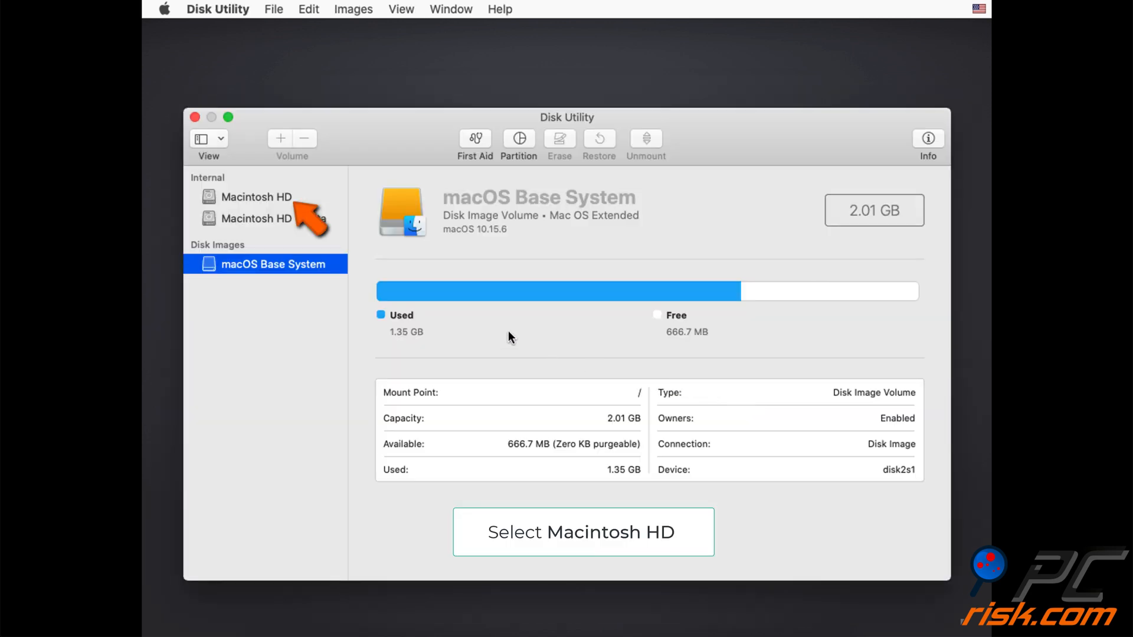
{"action": "mouse_move", "coordinate": [274, 207]}
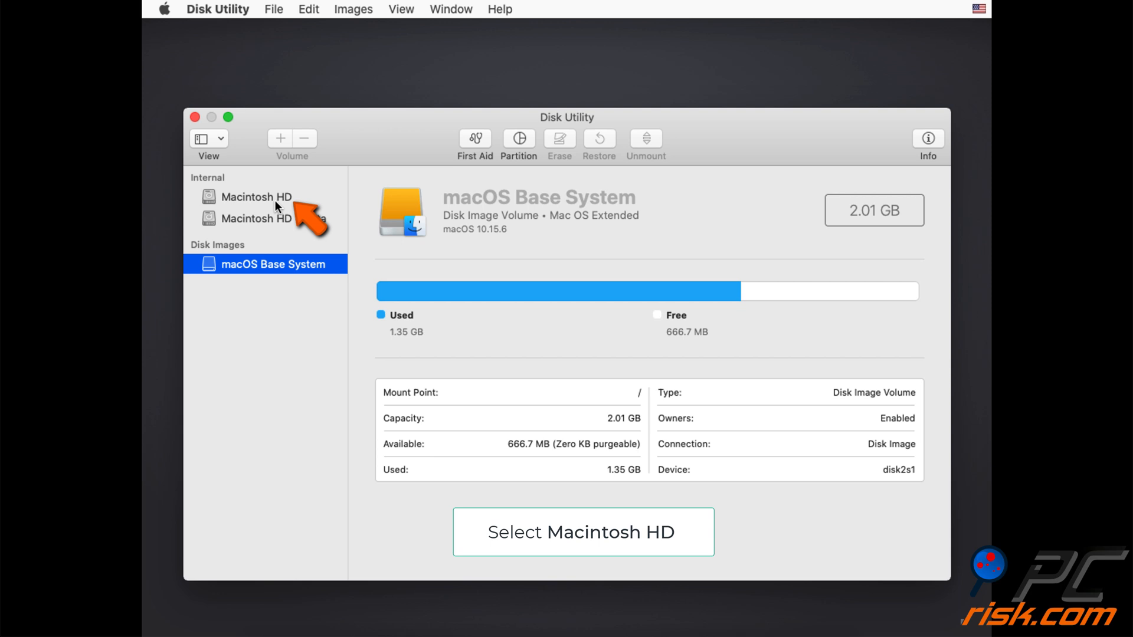
- Erase Macintosh HD as APFS, dismiss the erase report, and quit Disk Utility
{"action": "left_click", "coordinate": [255, 196]}
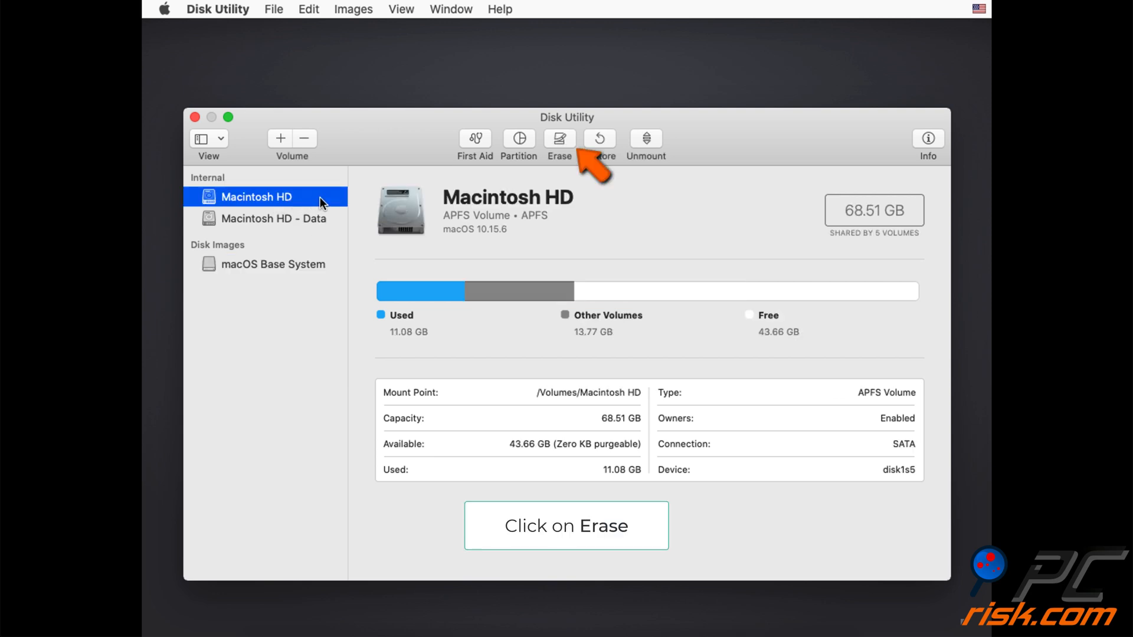
{"action": "mouse_move", "coordinate": [549, 150]}
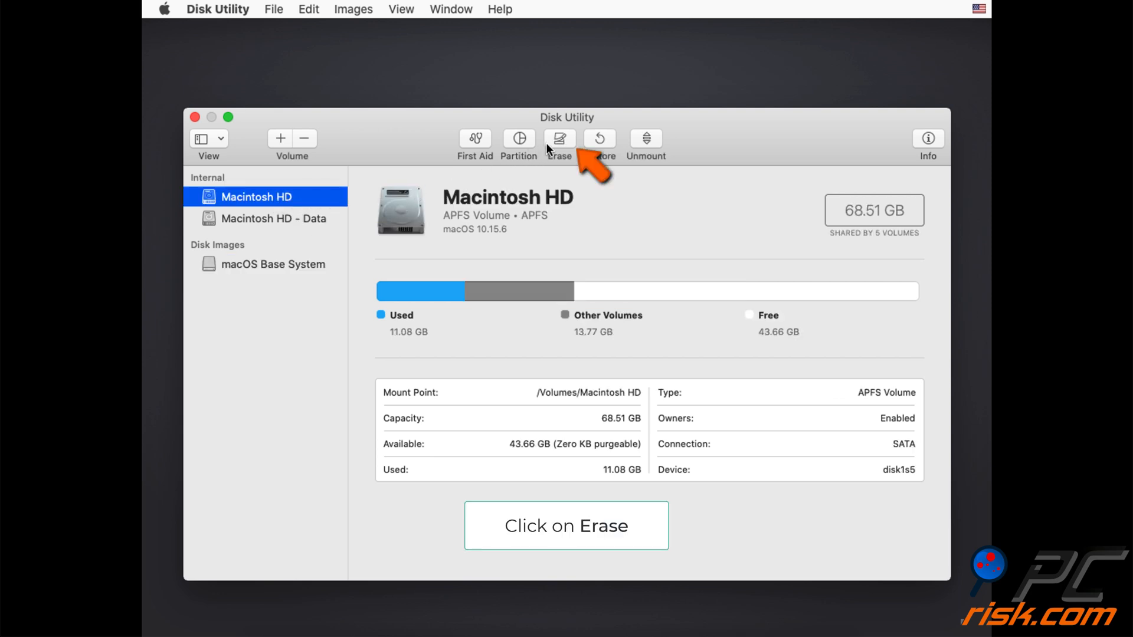
{"action": "left_click", "coordinate": [559, 138]}
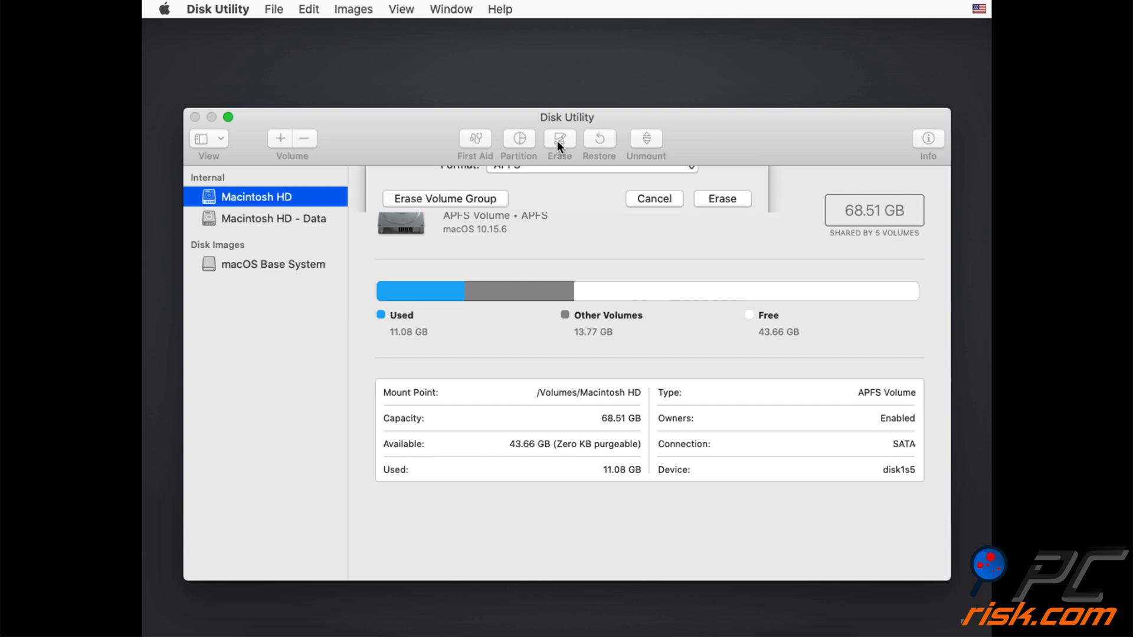
{"action": "left_click", "coordinate": [558, 138]}
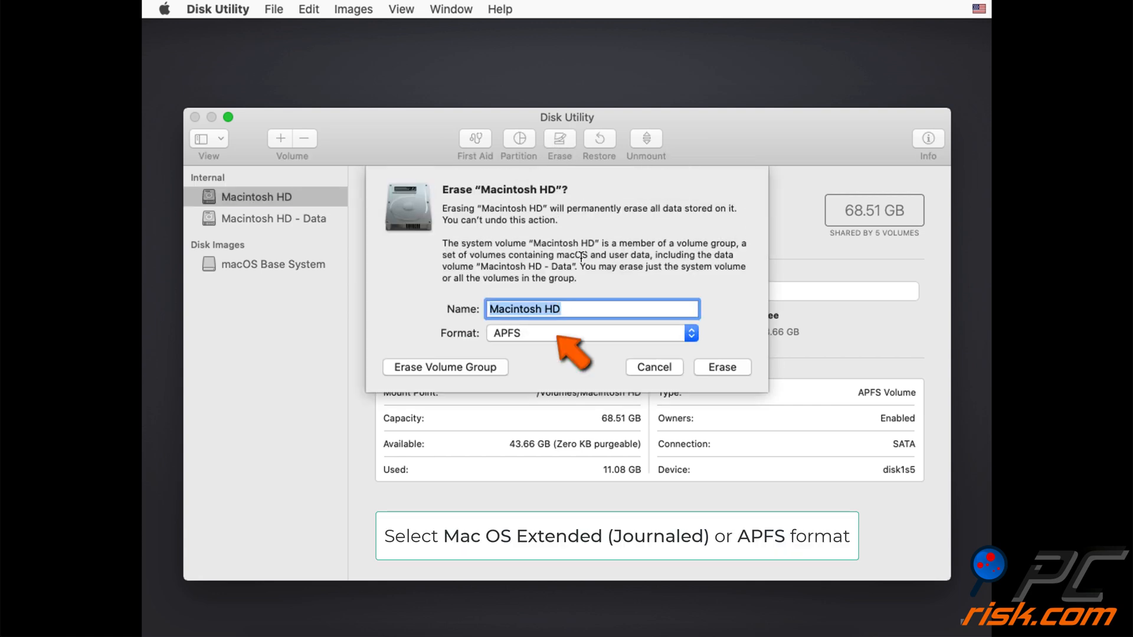
{"action": "left_click", "coordinate": [590, 333]}
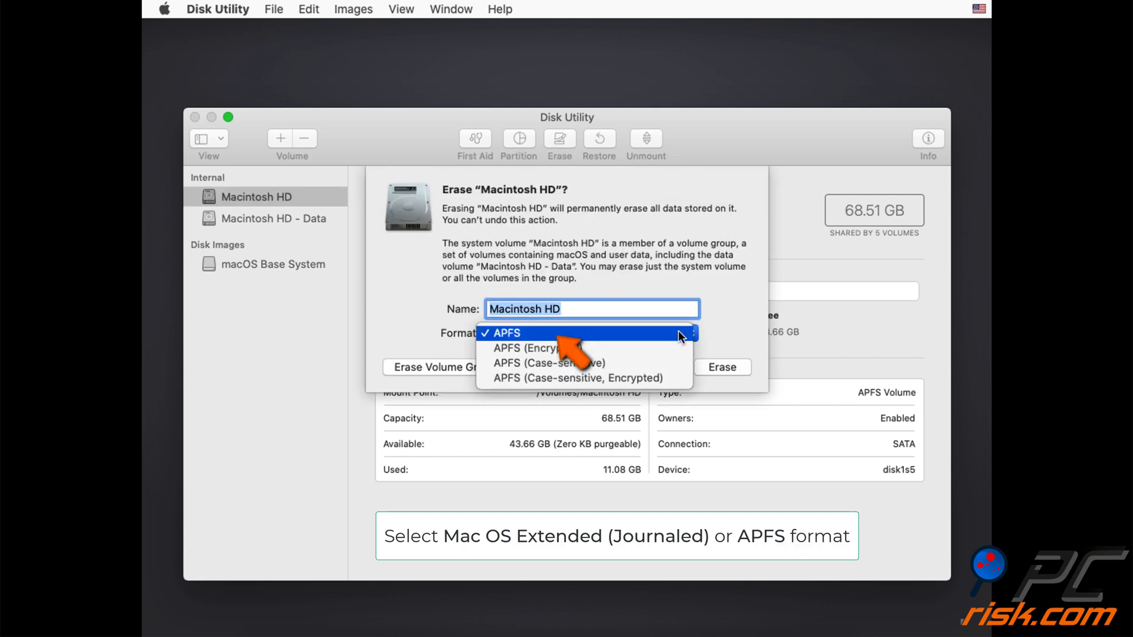
{"action": "left_click", "coordinate": [511, 333]}
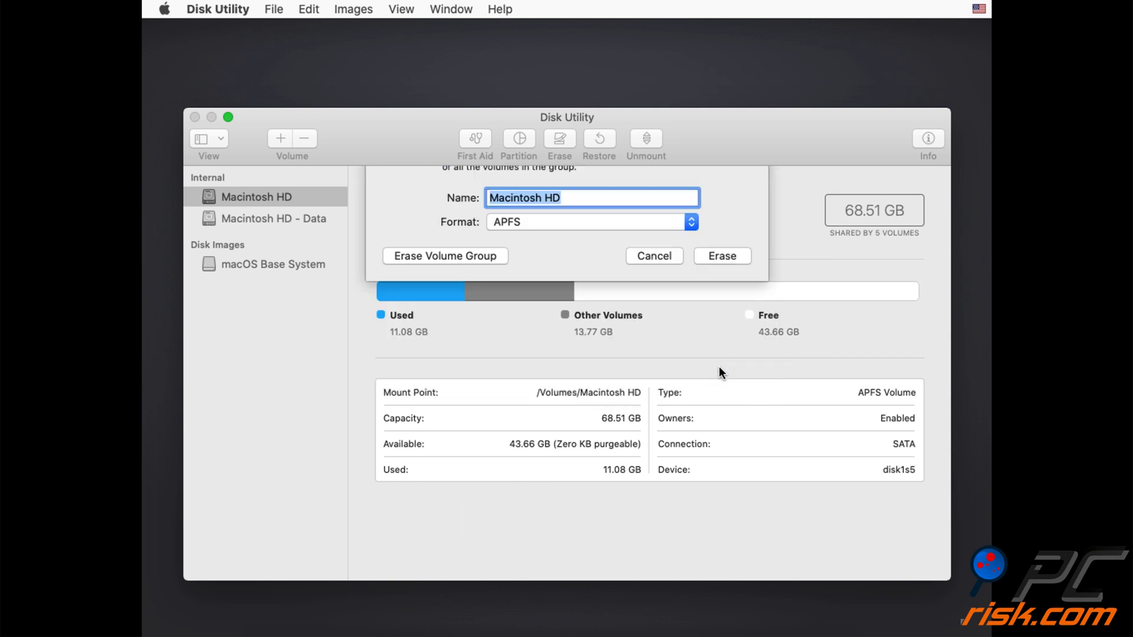
{"action": "left_click", "coordinate": [720, 256]}
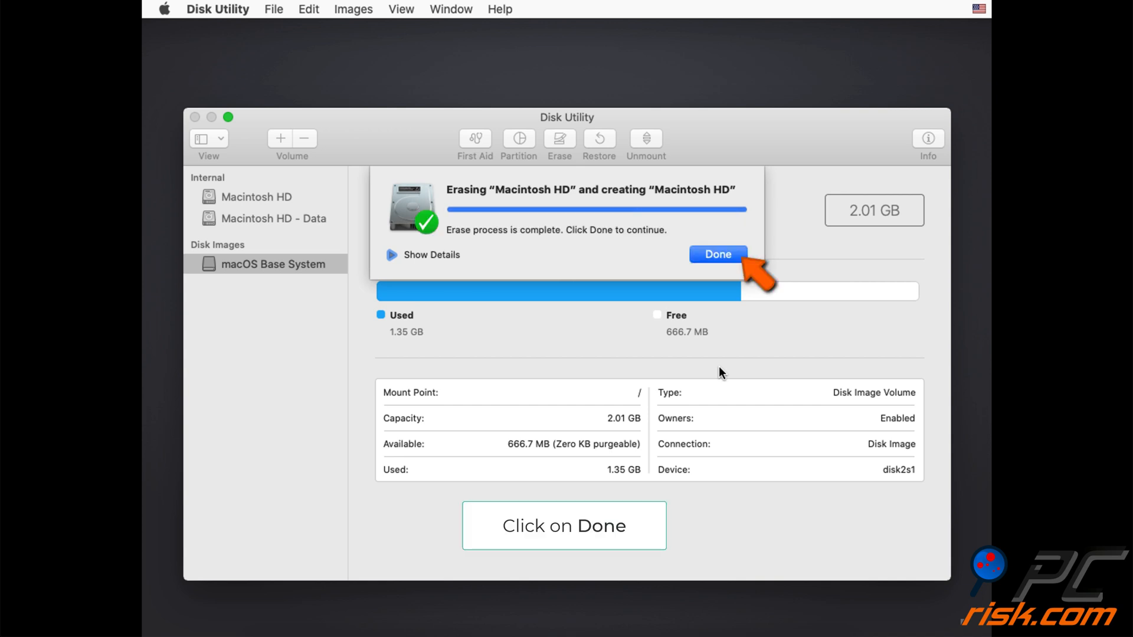
{"action": "mouse_move", "coordinate": [725, 266]}
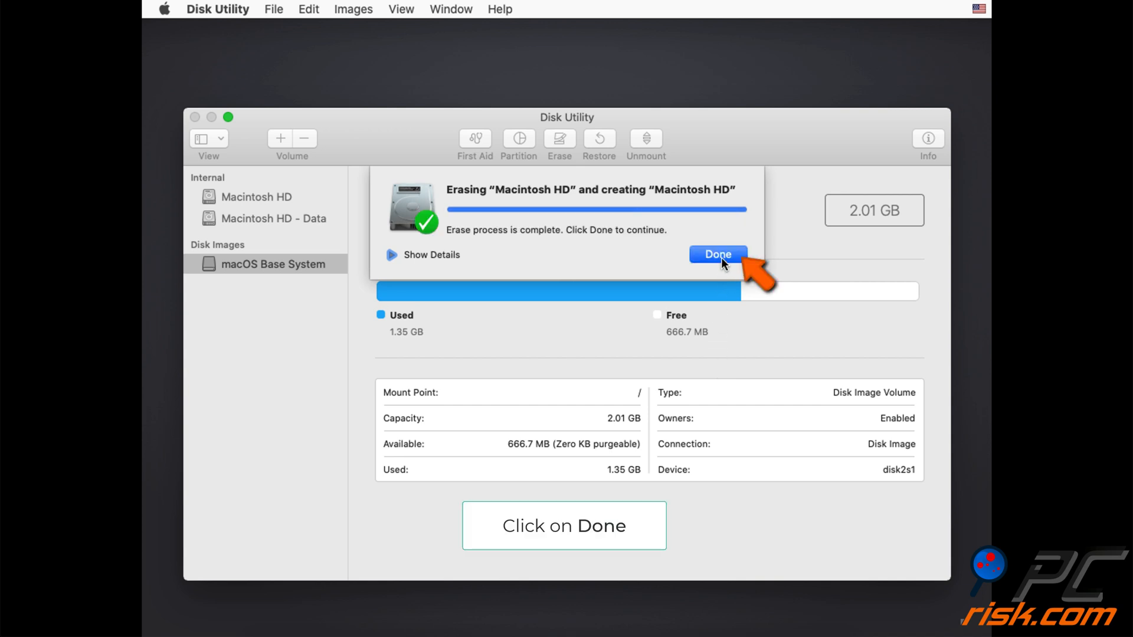
{"action": "left_click", "coordinate": [718, 254]}
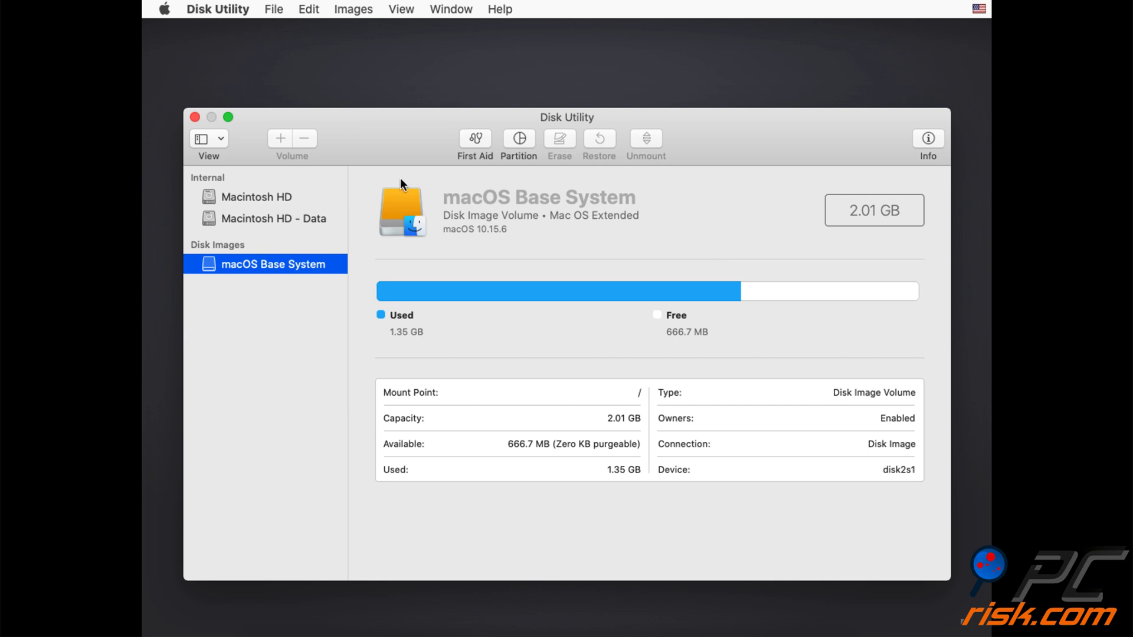
{"action": "left_click", "coordinate": [194, 116]}
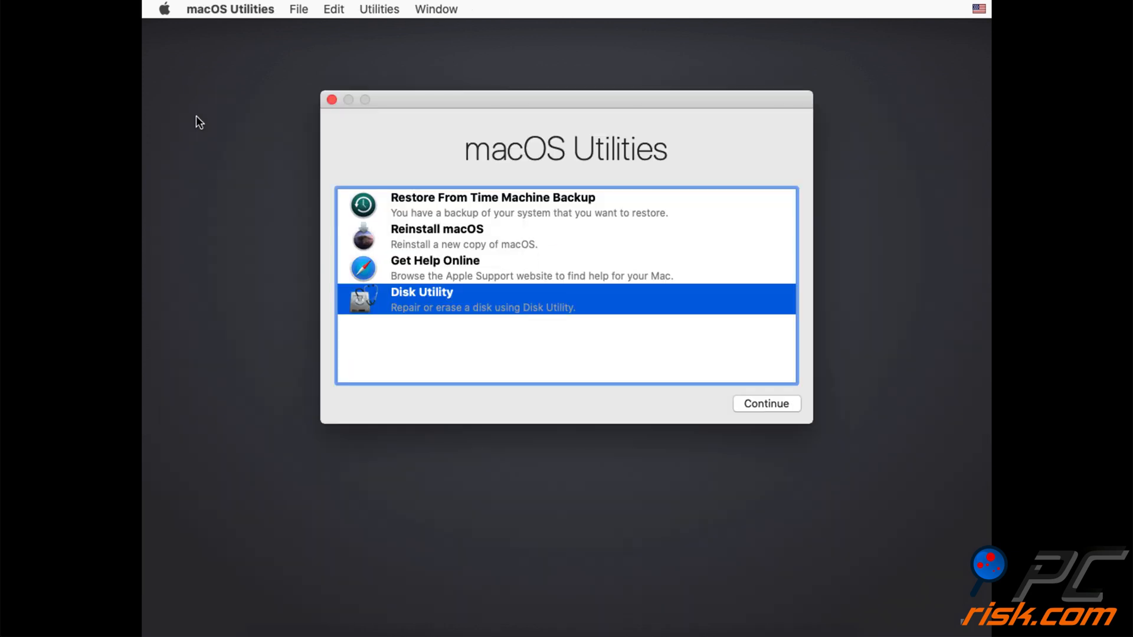
- Choose Reinstall macOS from the recovery utilities to launch the macOS Catalina installer
{"action": "left_click", "coordinate": [437, 236]}
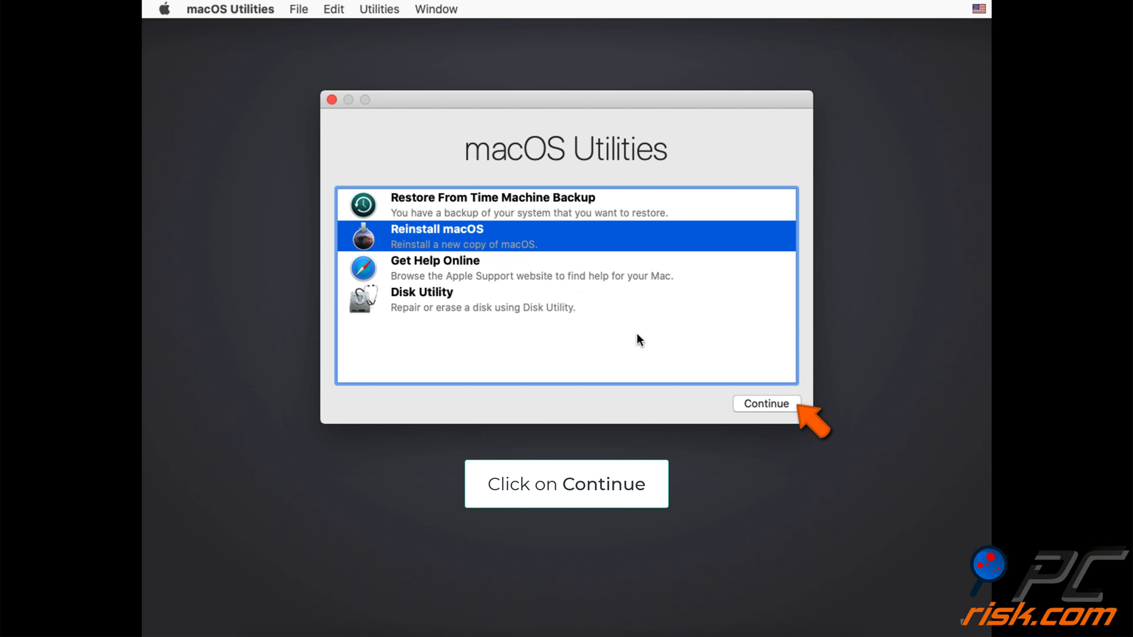
{"action": "left_click", "coordinate": [766, 403]}
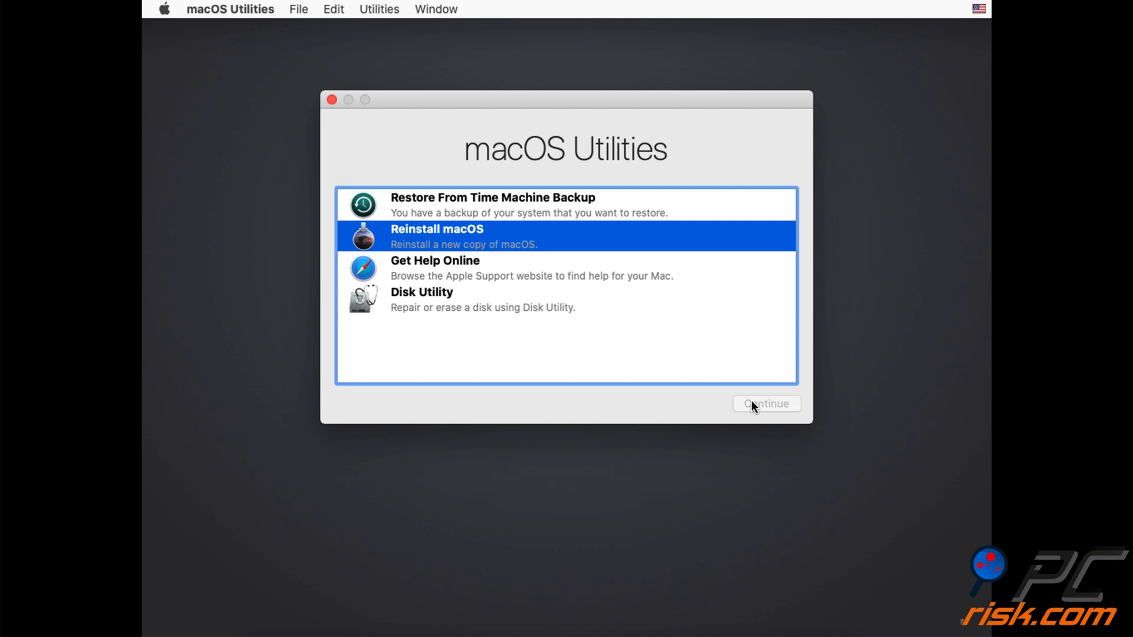
{"action": "left_click", "coordinate": [765, 403]}
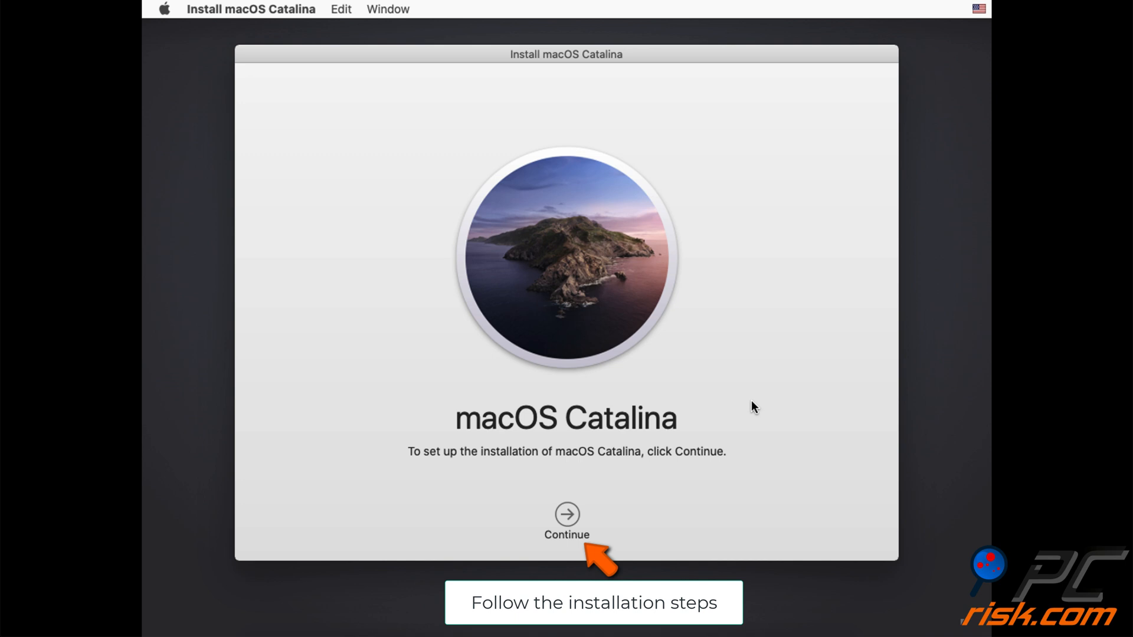